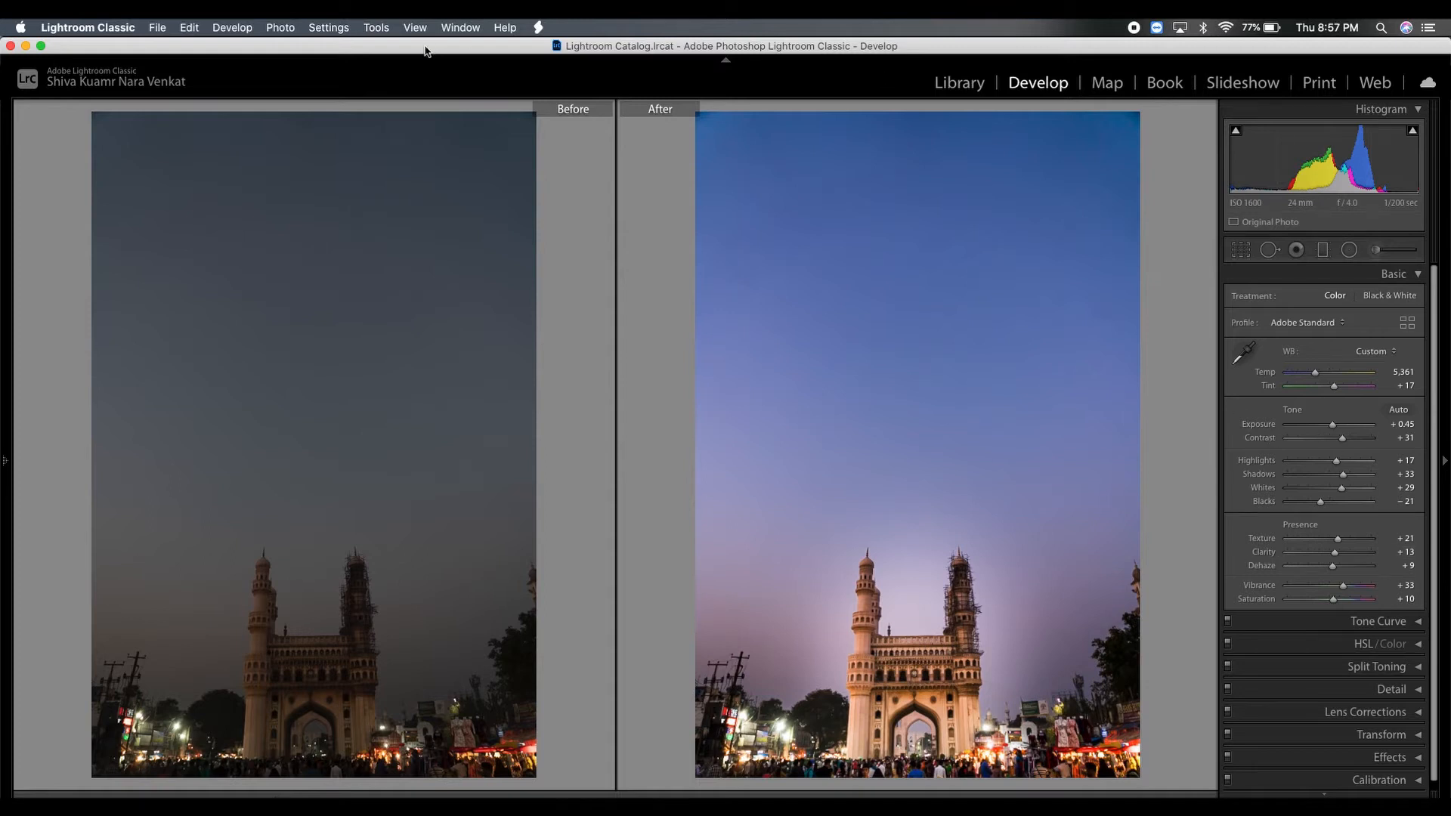
# - Send the edited Charminar night photo from Lightroom to Photoshop 2020 via Photo > Edit In
pyautogui.click(280, 27)
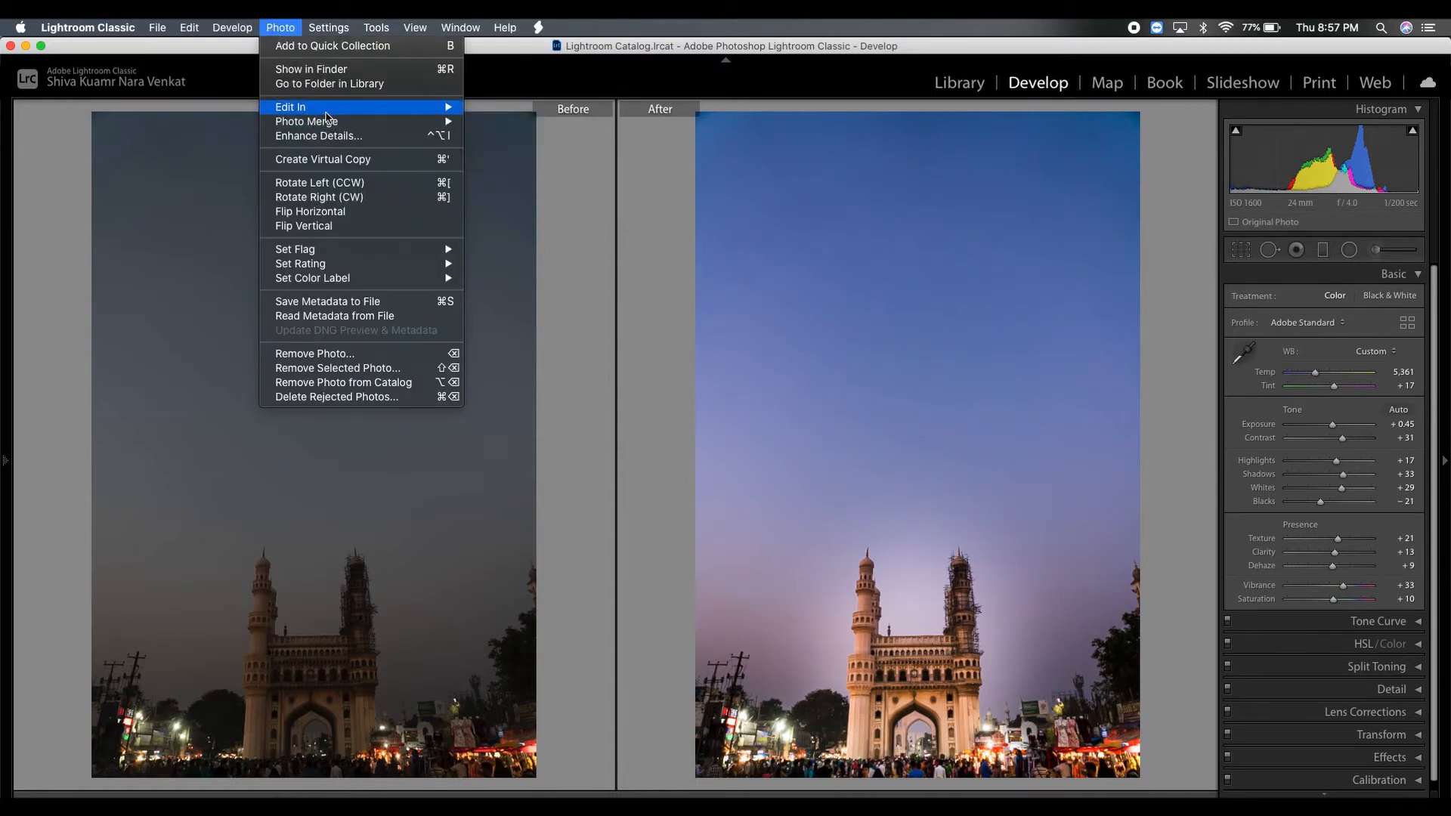
pyautogui.moveTo(291, 105)
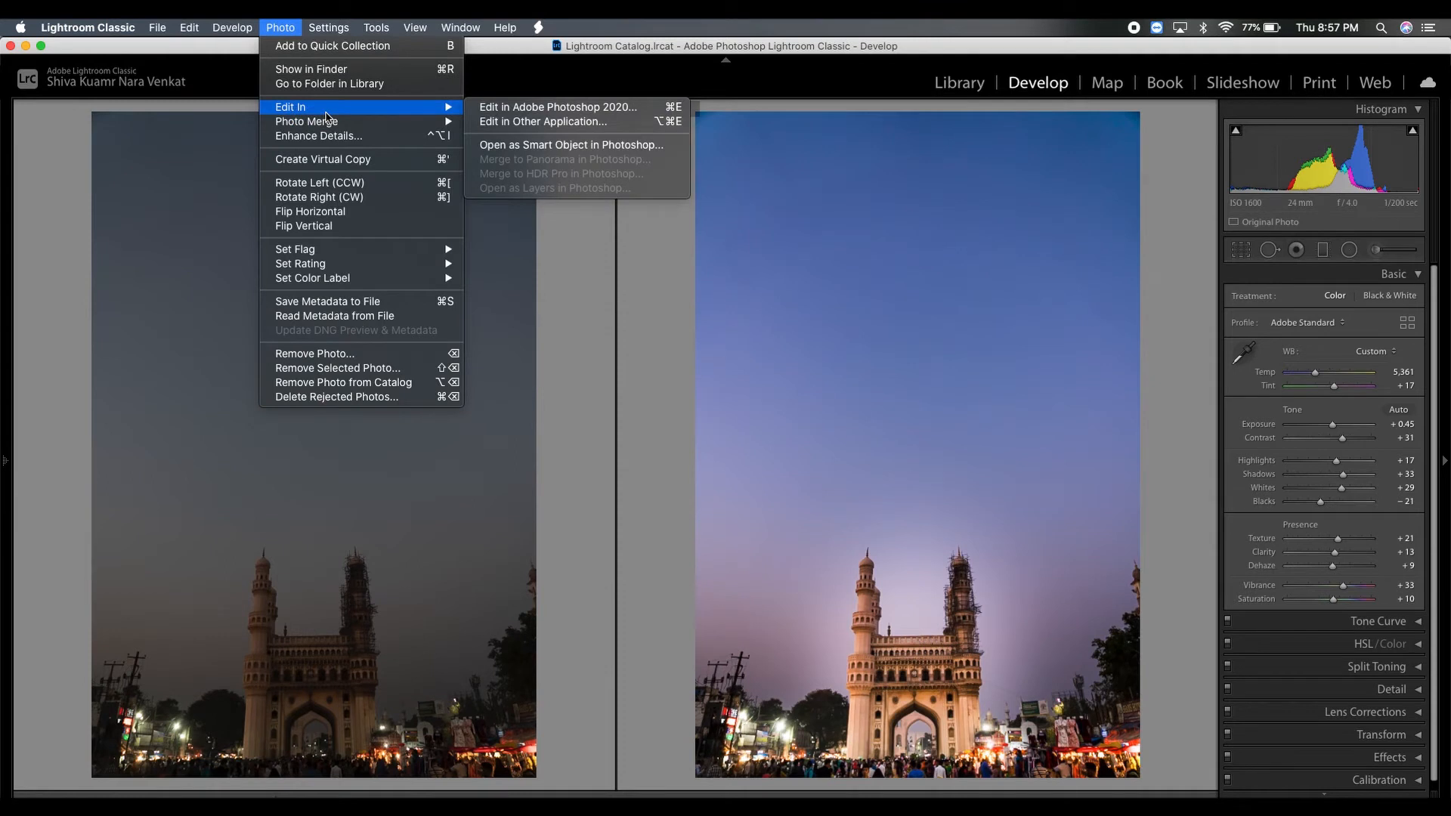
pyautogui.moveTo(555, 106)
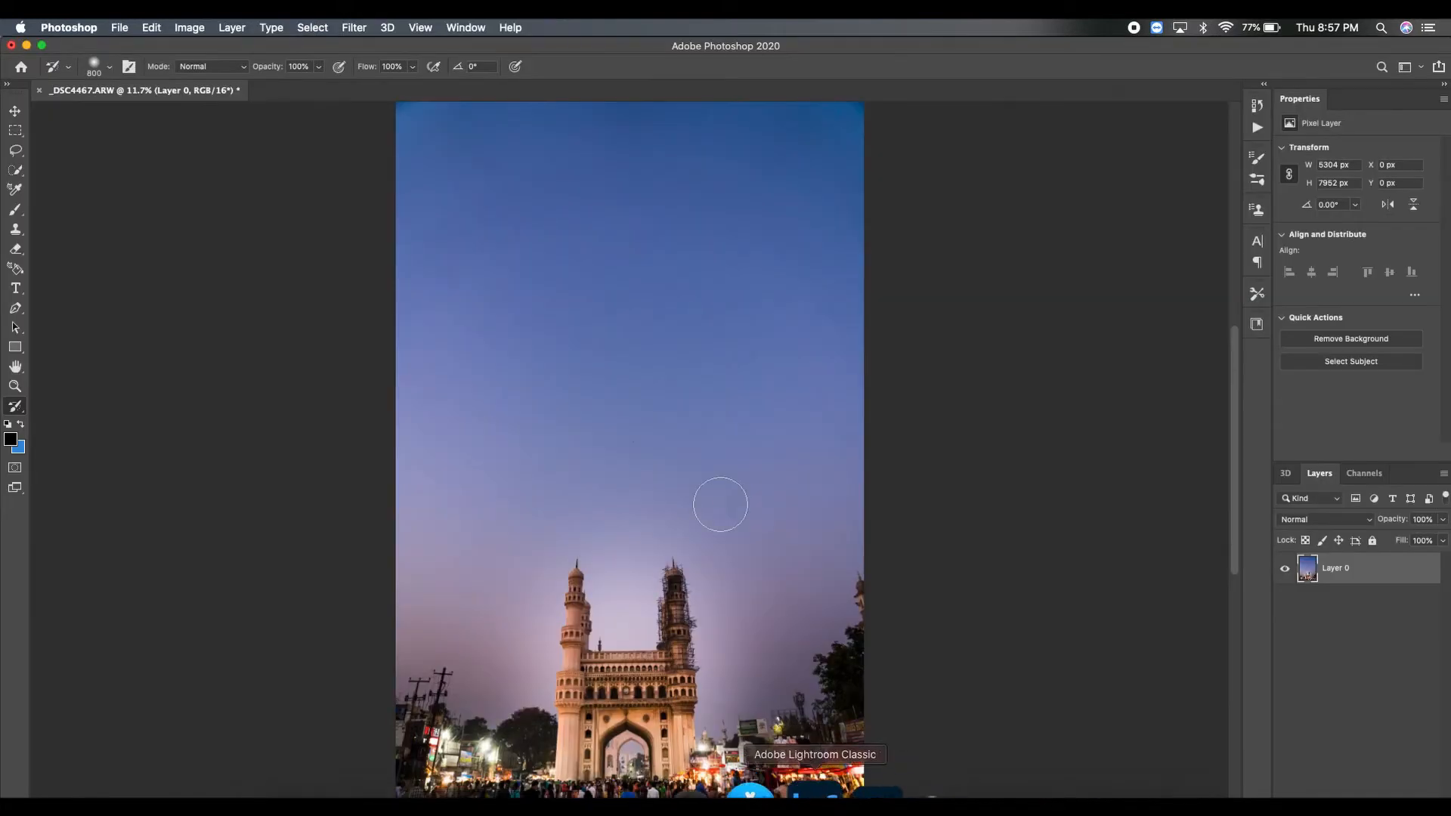
pyautogui.moveTo(951, 457)
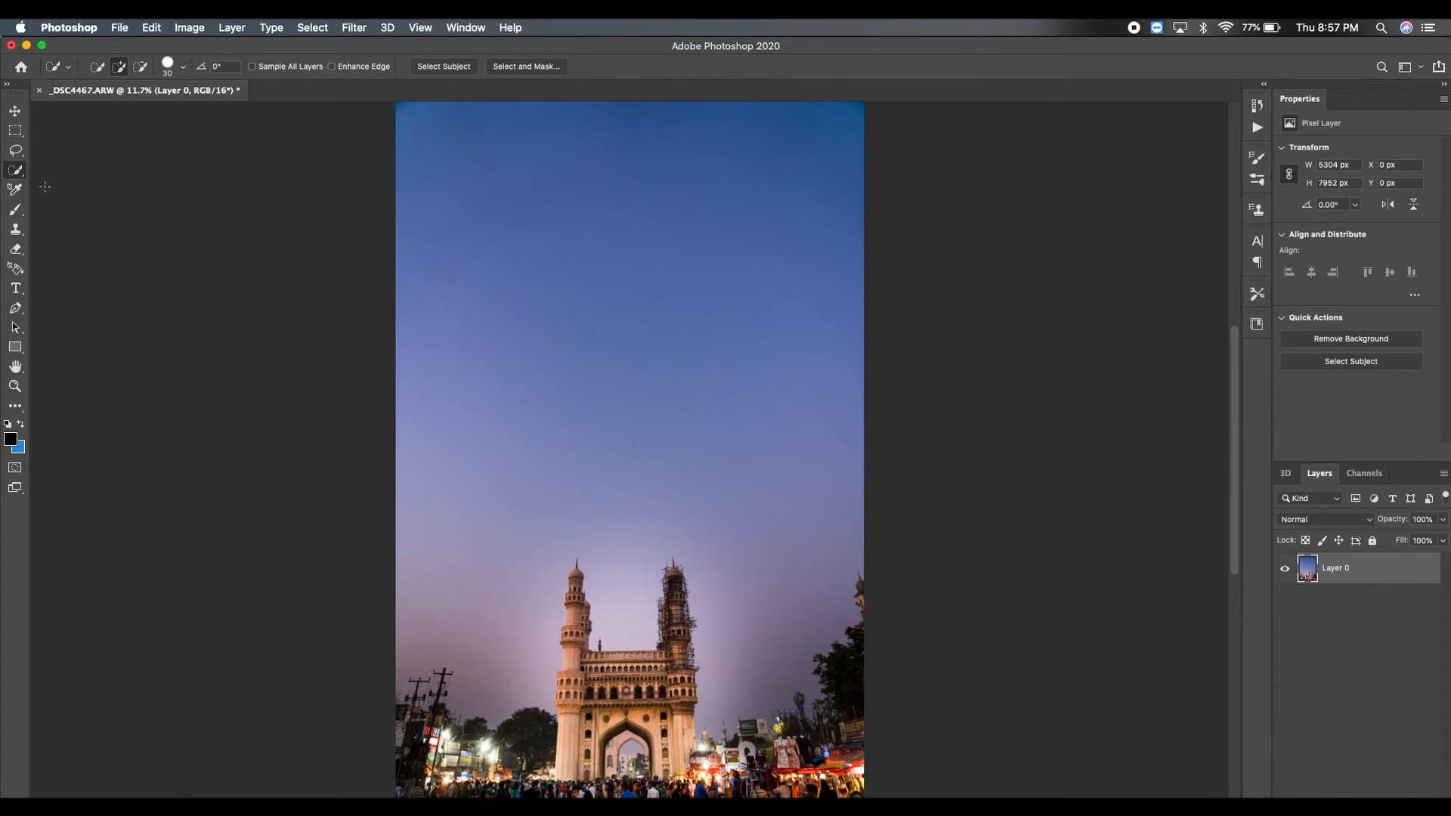
pyautogui.moveTo(526, 278)
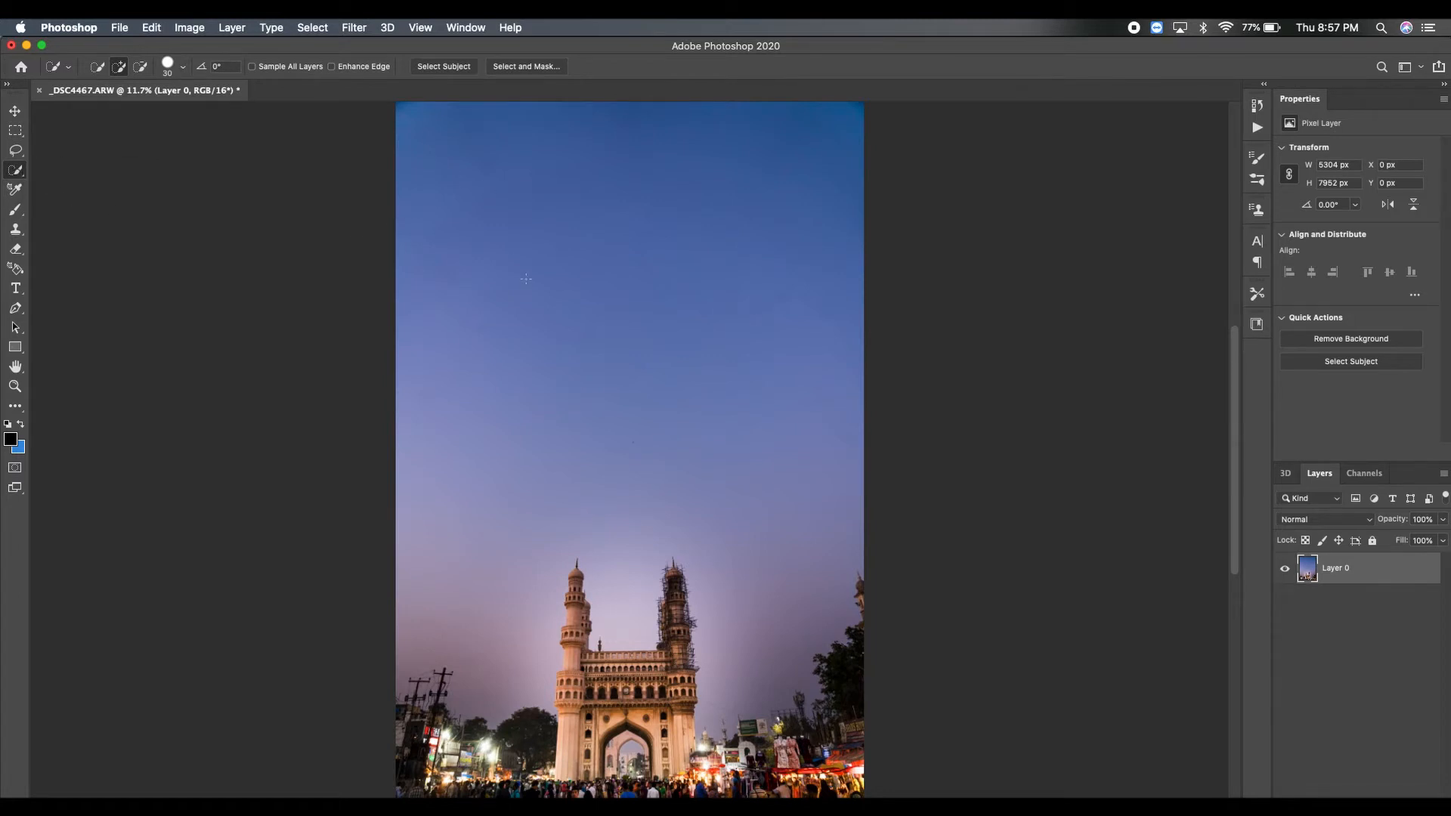
# - Select the sky above the monument and copy it to a new layer above the original
pyautogui.moveTo(398, 104); pyautogui.dragTo(547, 303)
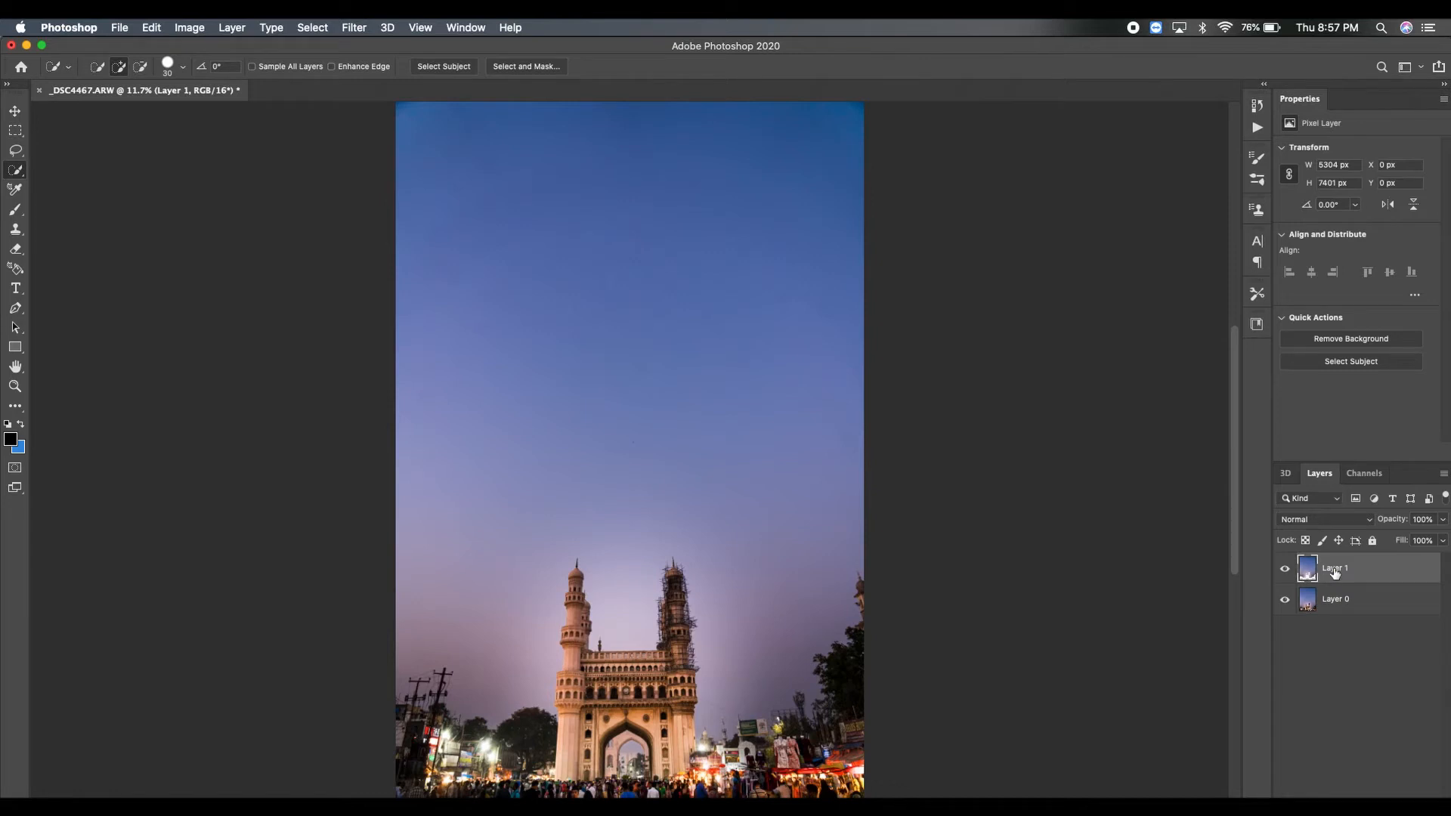
pyautogui.moveTo(1339, 677)
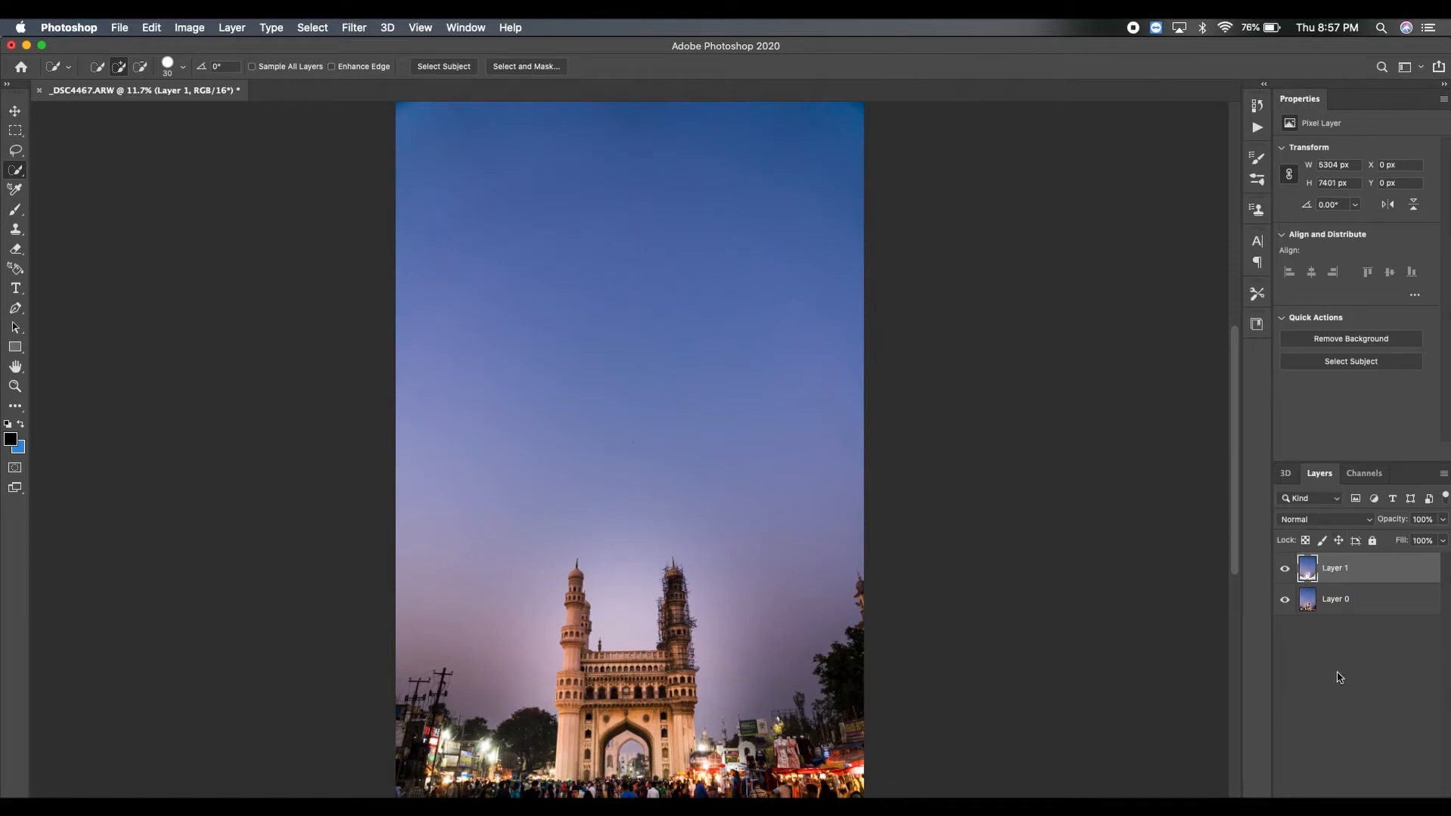
pyautogui.moveTo(1335, 668)
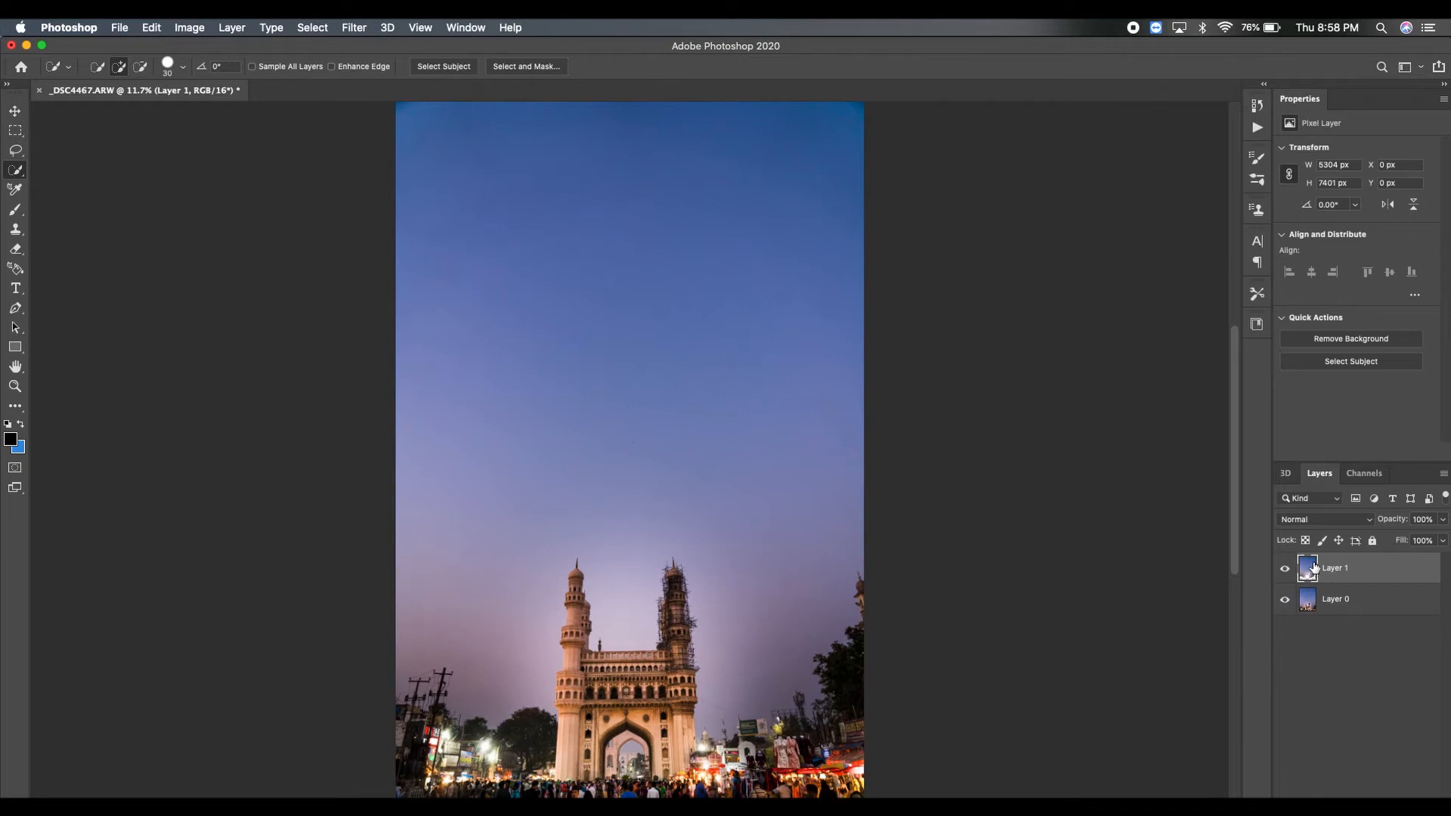
pyautogui.moveTo(1308, 568)
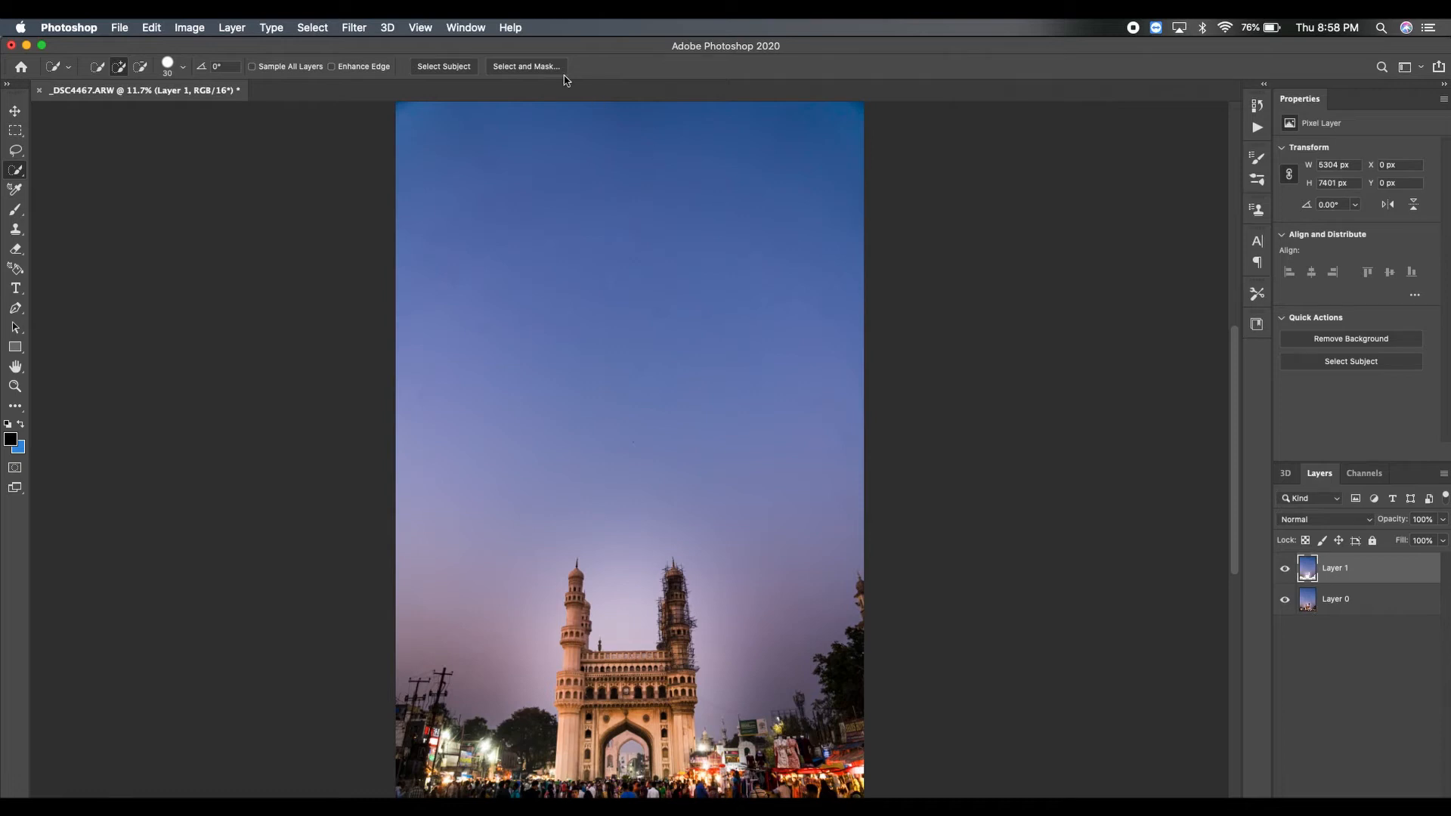
# - Apply a Mezzotint filter with the Short Strokes pattern to the sky layer
pyautogui.click(354, 27)
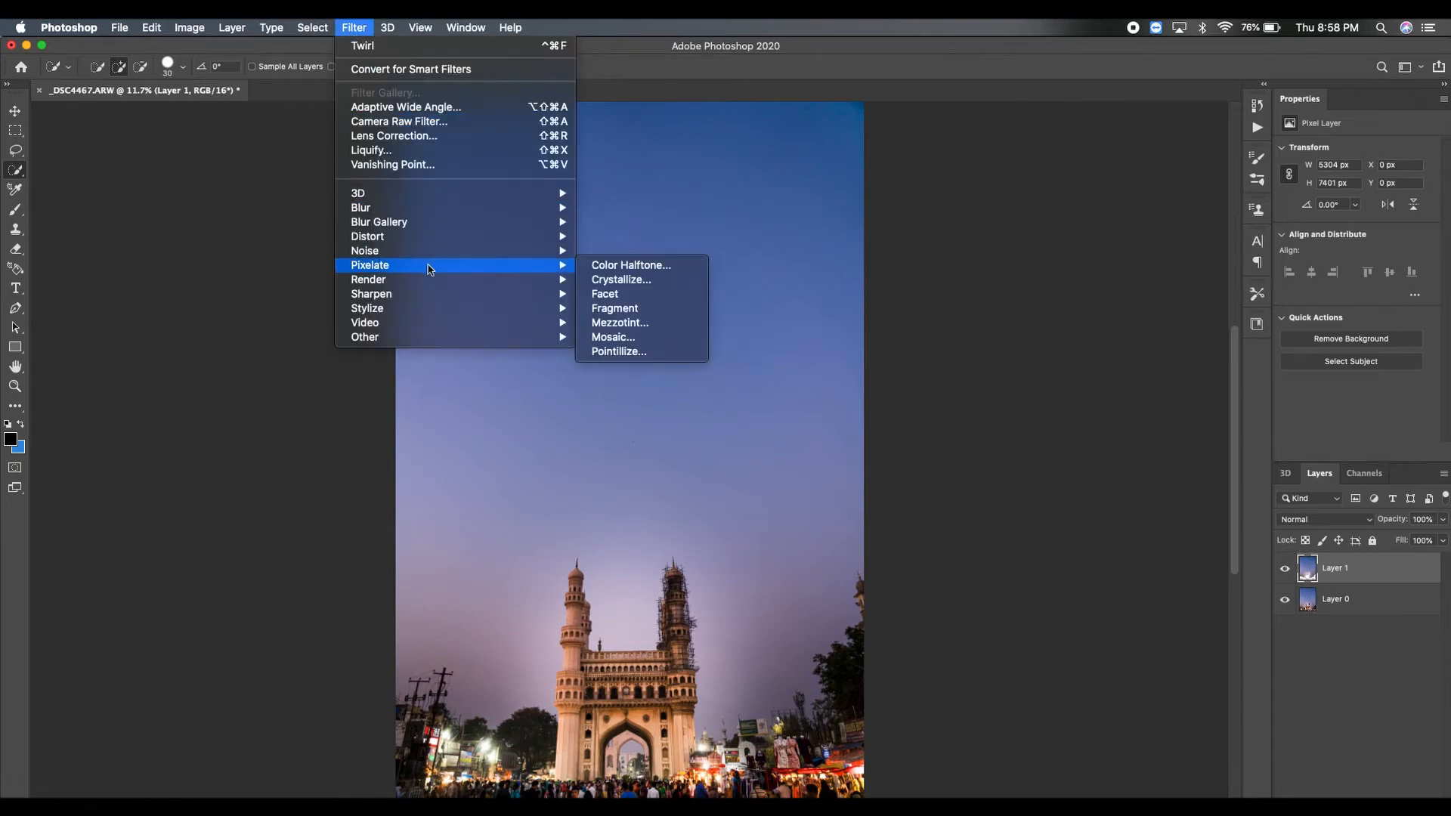
pyautogui.moveTo(620, 322)
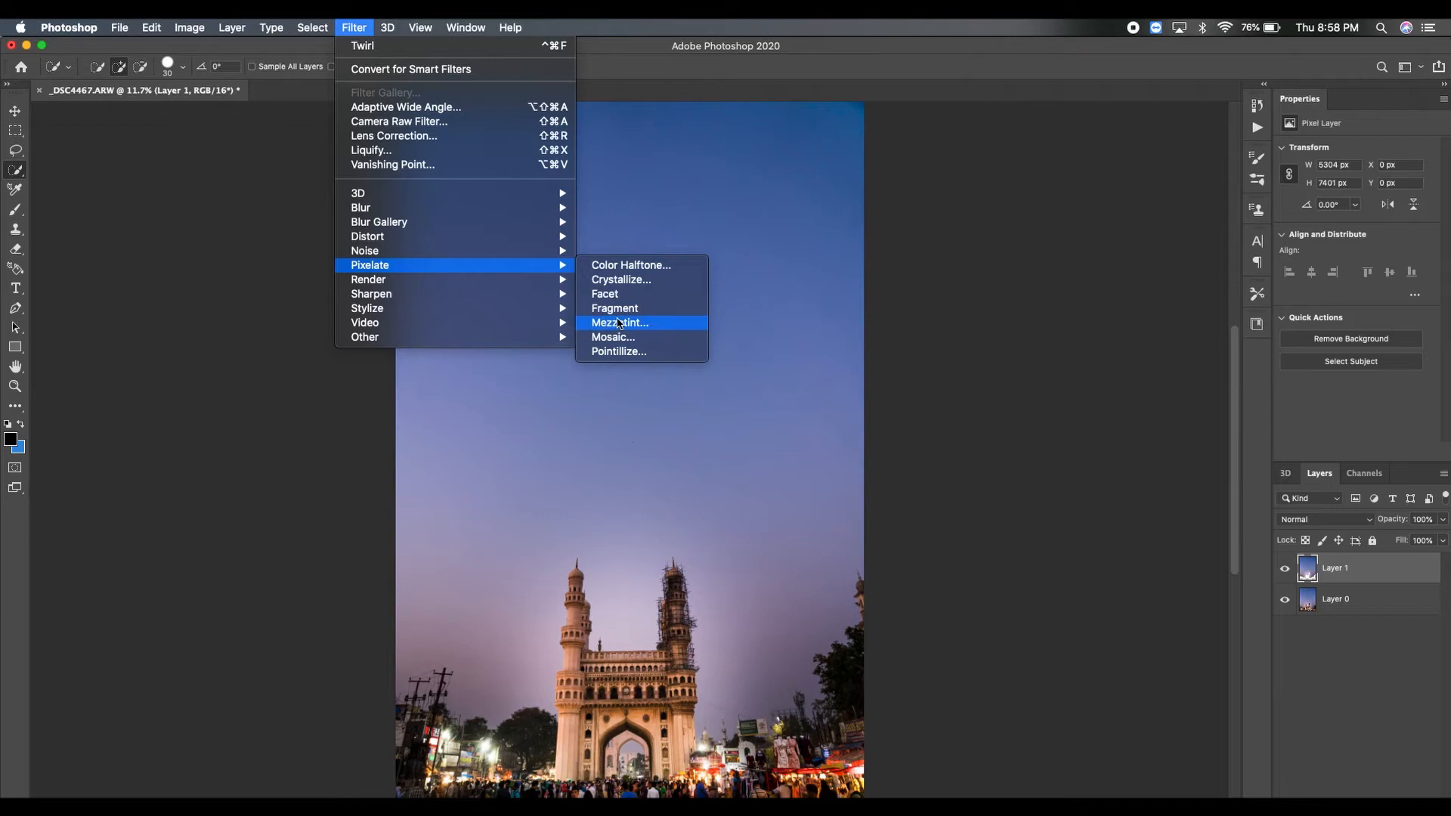
pyautogui.click(619, 322)
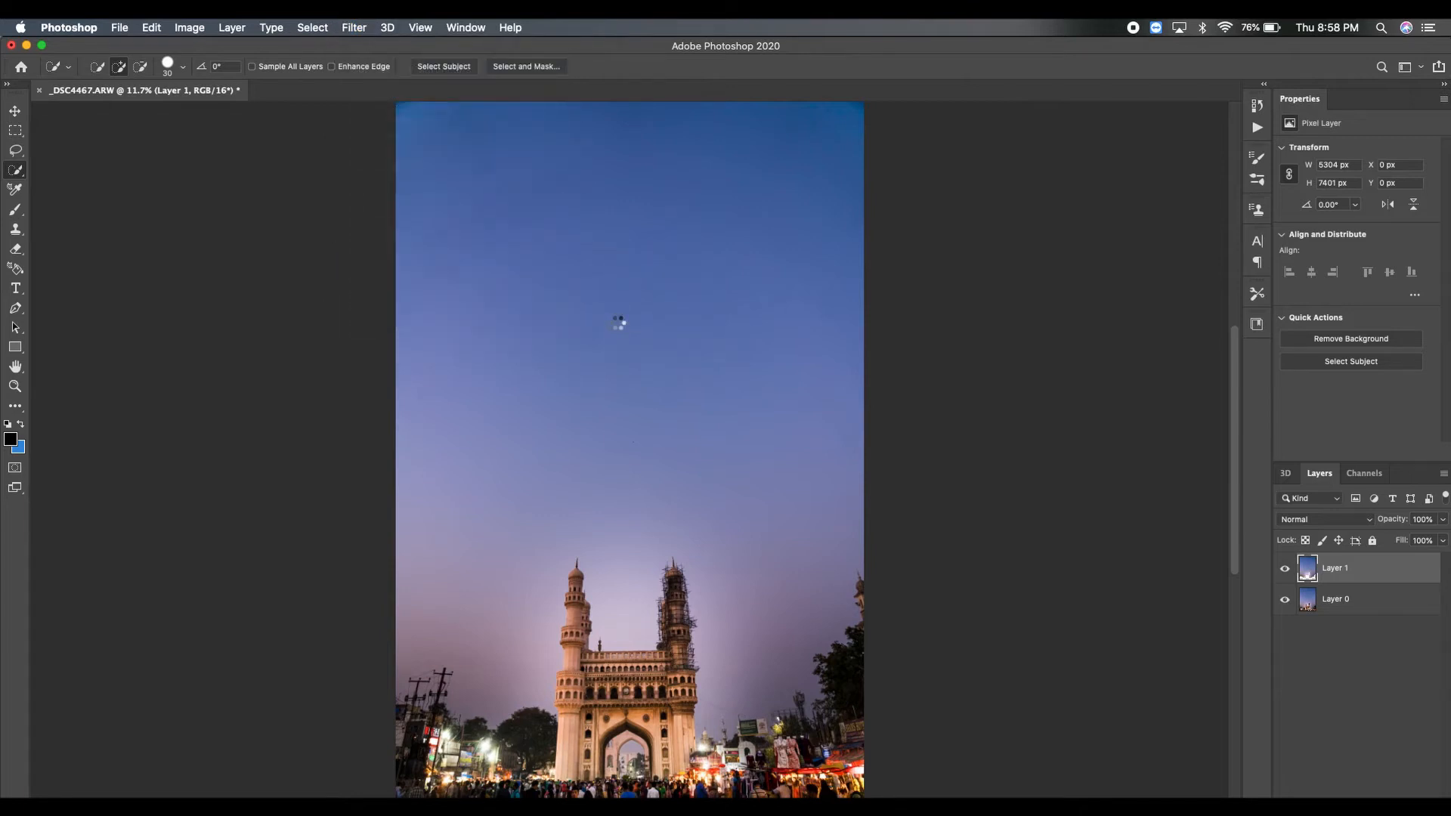
pyautogui.click(629, 475)
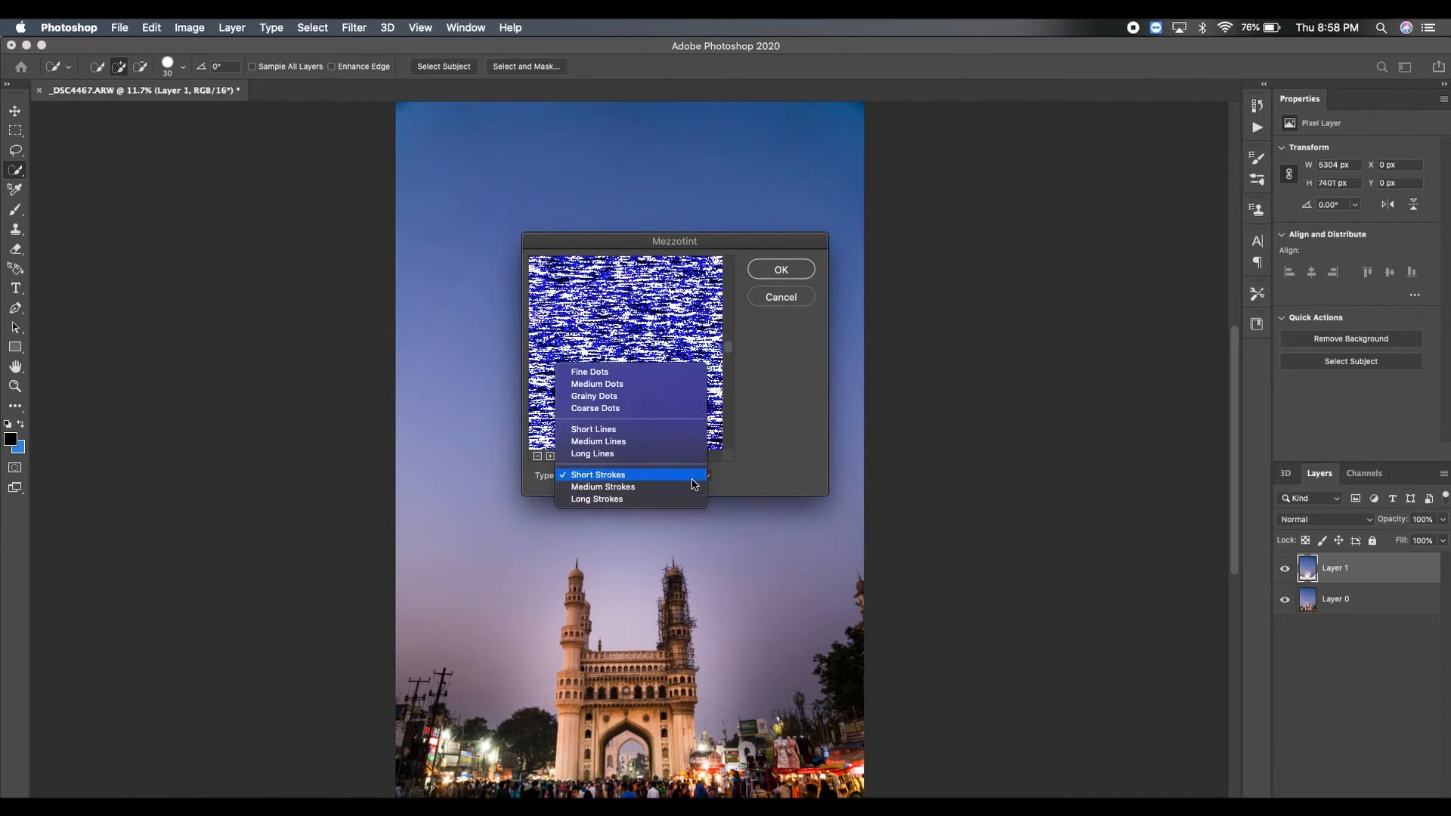
pyautogui.click(597, 474)
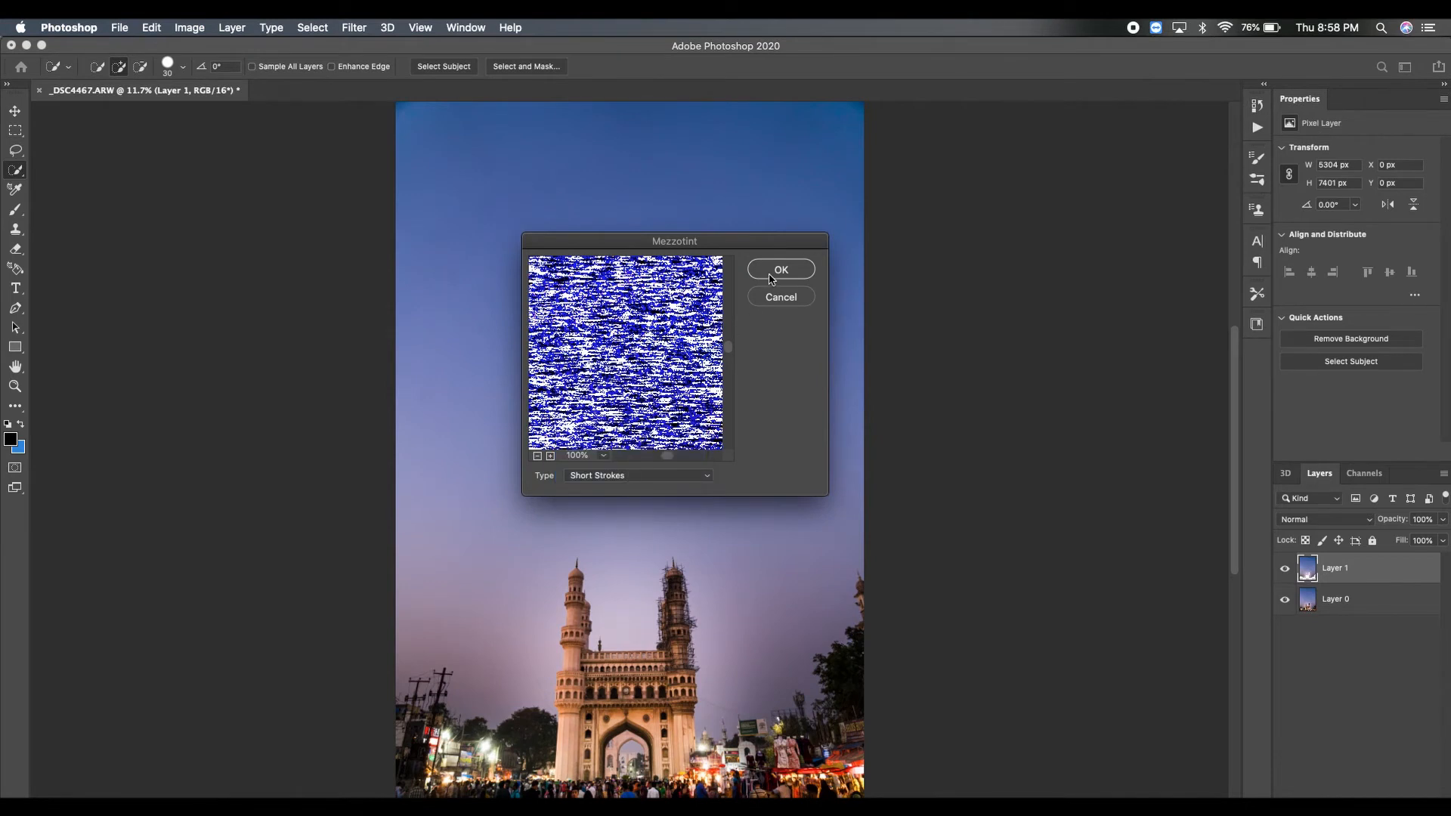
pyautogui.click(780, 269)
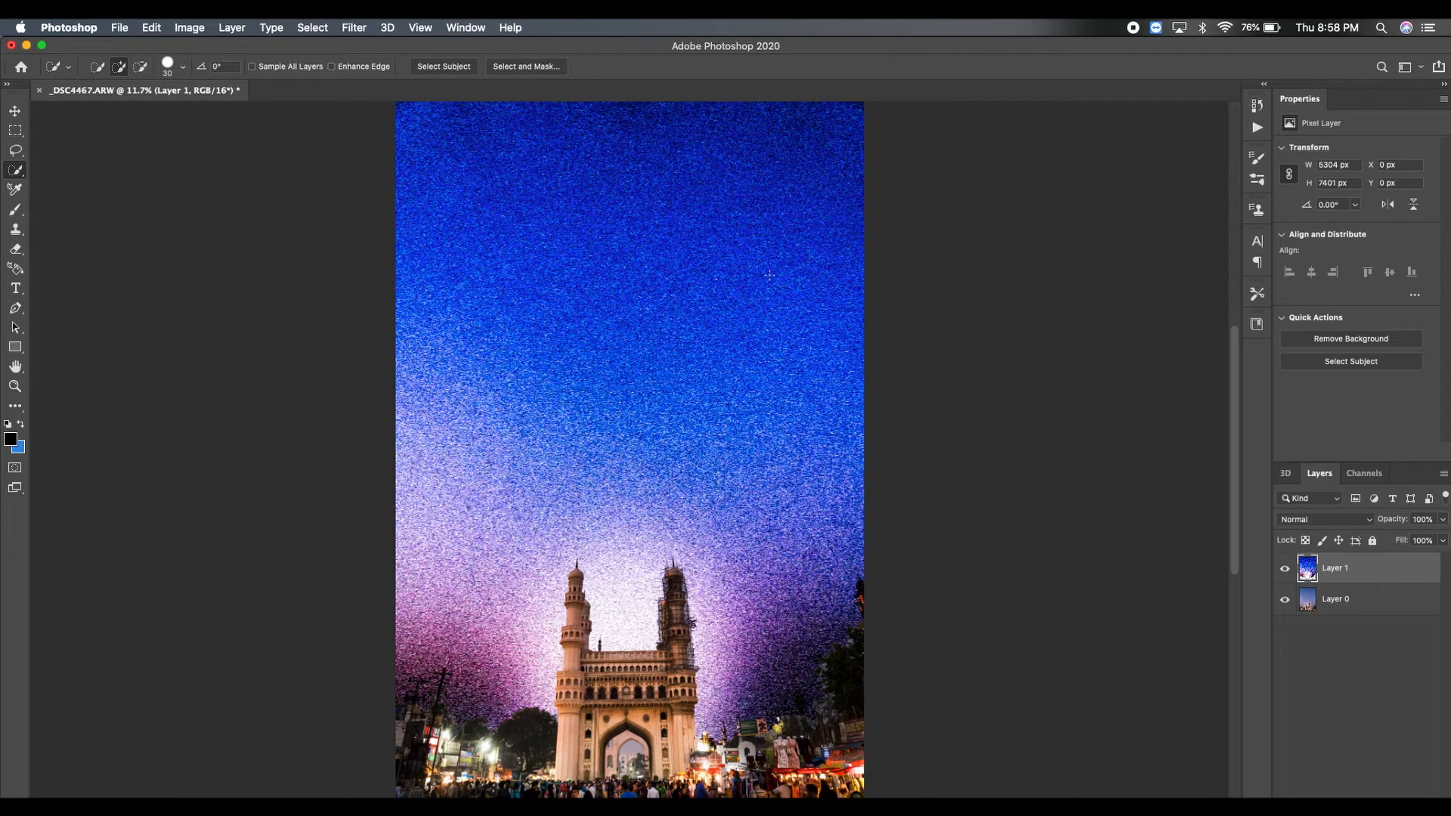
pyautogui.moveTo(610, 23)
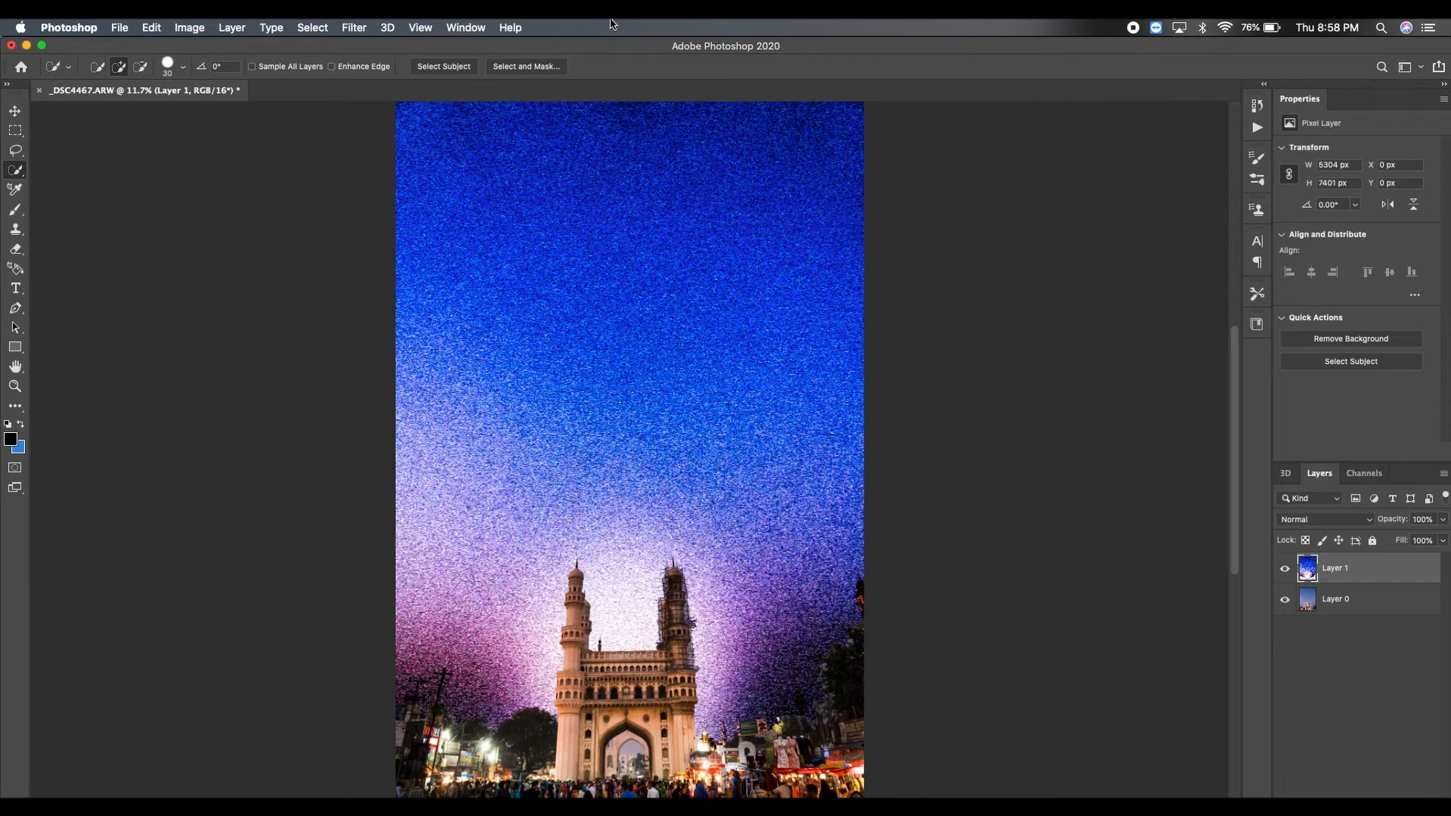
# - Apply a Radial Blur with Amount 100 and Zoom method to the textured sky layer
pyautogui.click(353, 27)
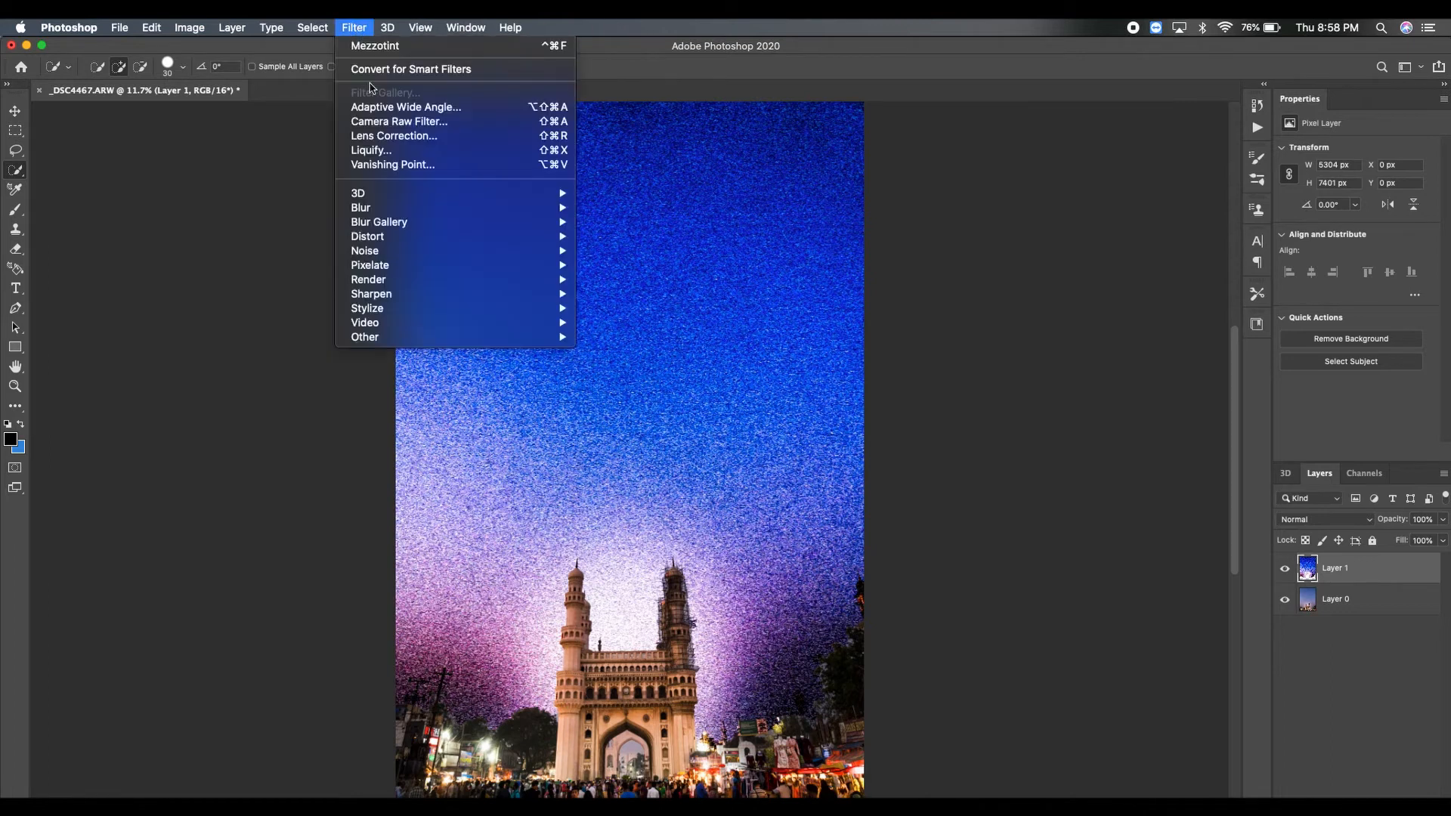
pyautogui.moveTo(359, 207)
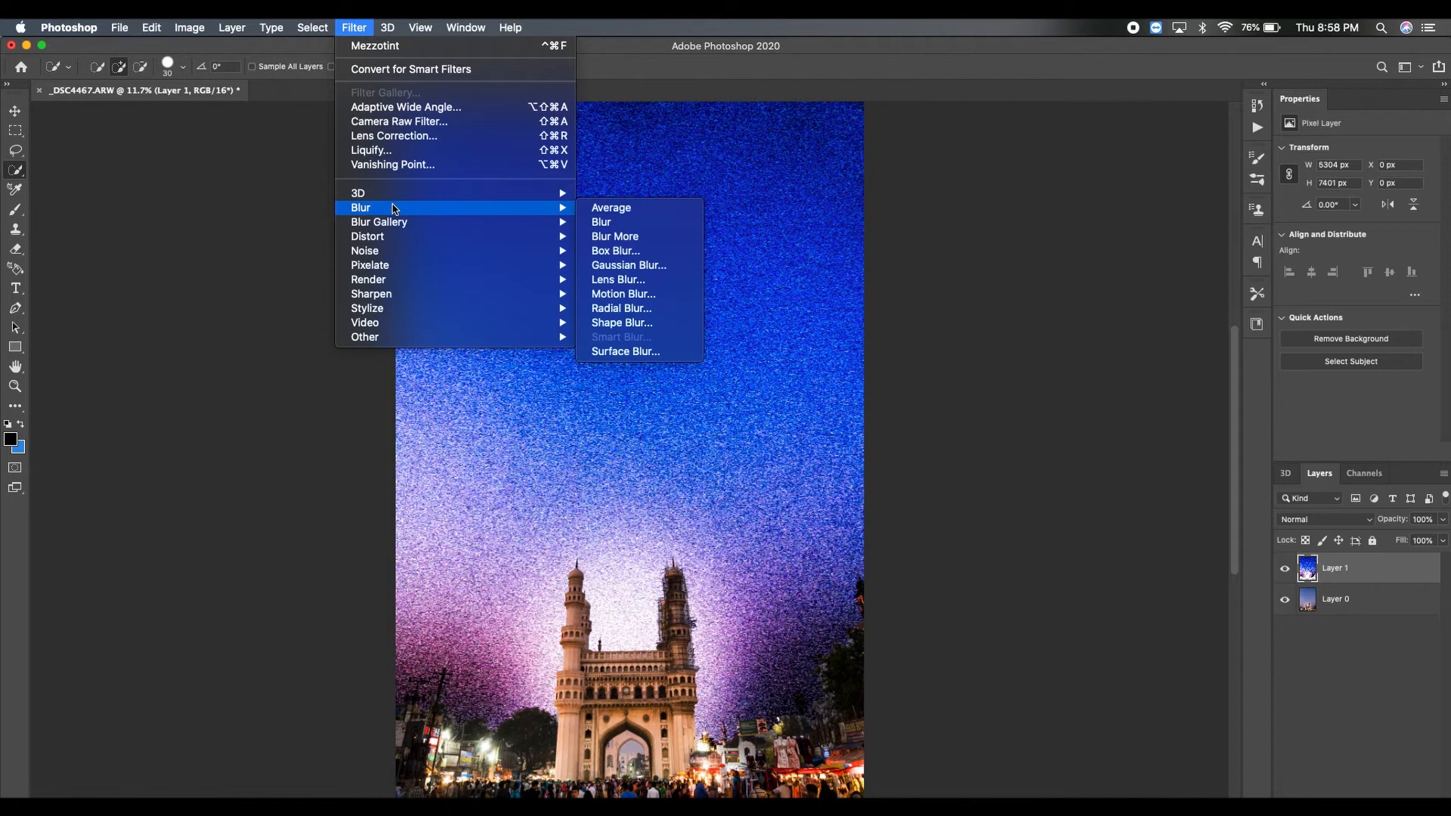
pyautogui.moveTo(620, 309)
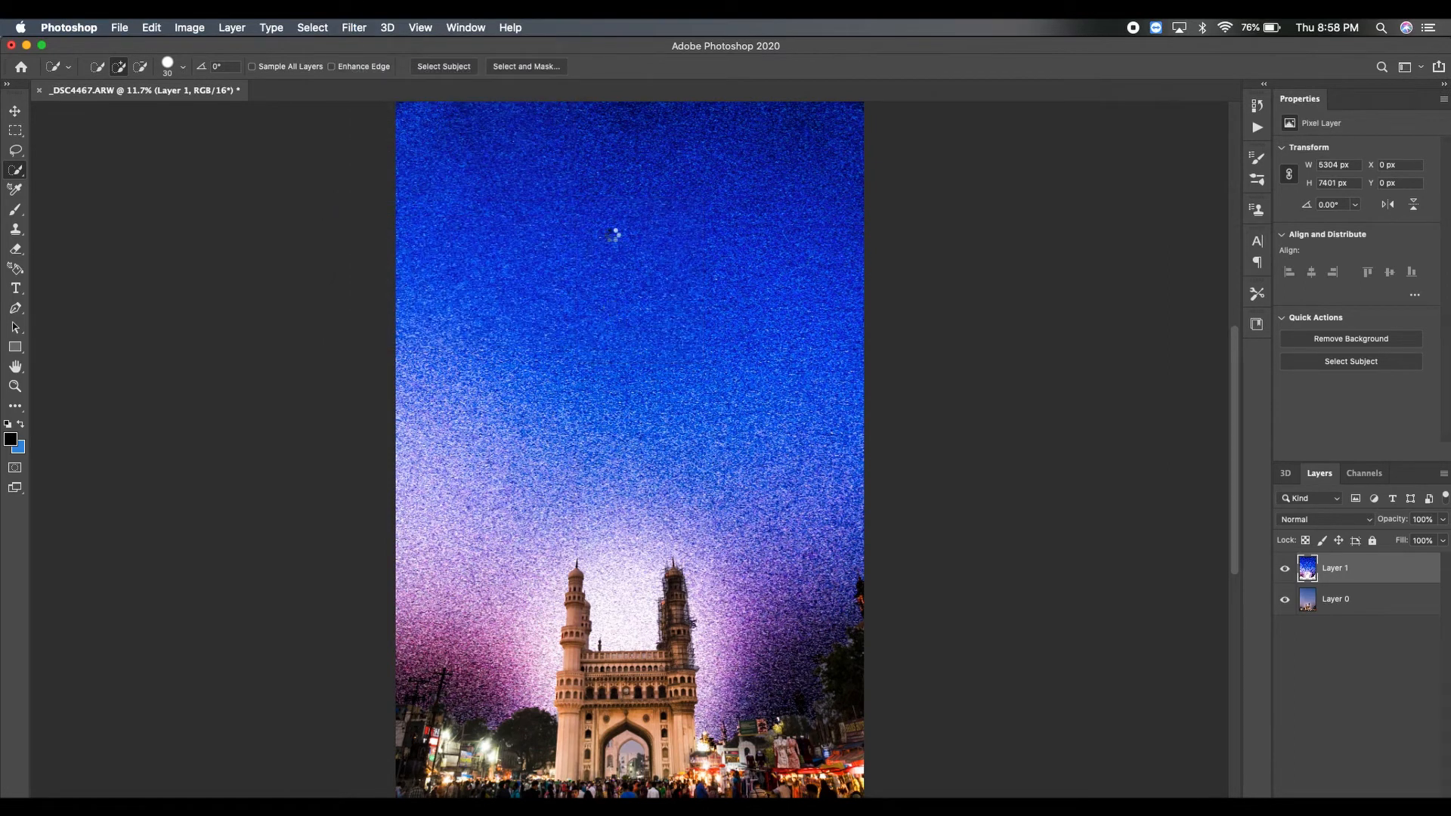
pyautogui.click(353, 27)
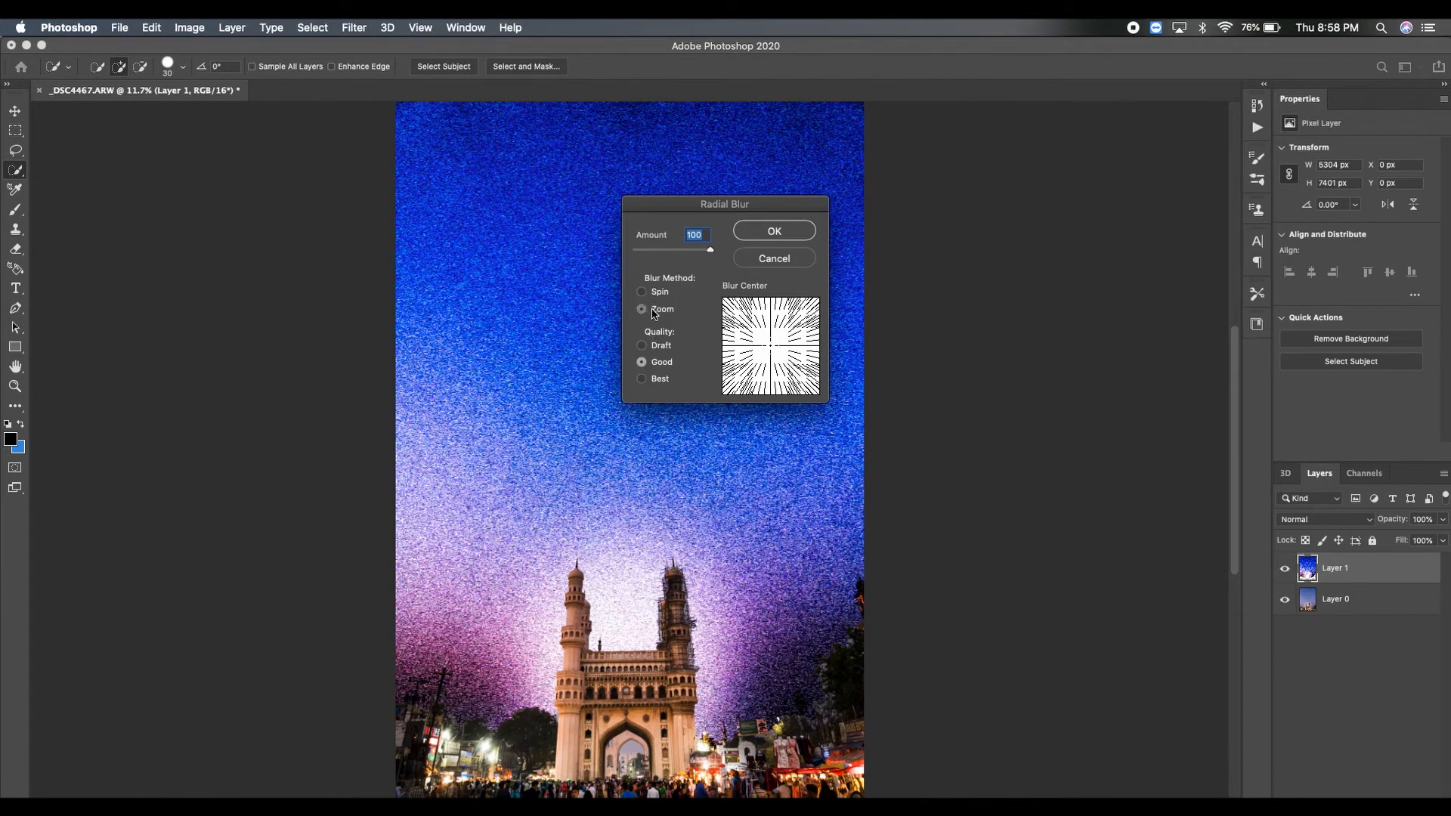
pyautogui.click(642, 308)
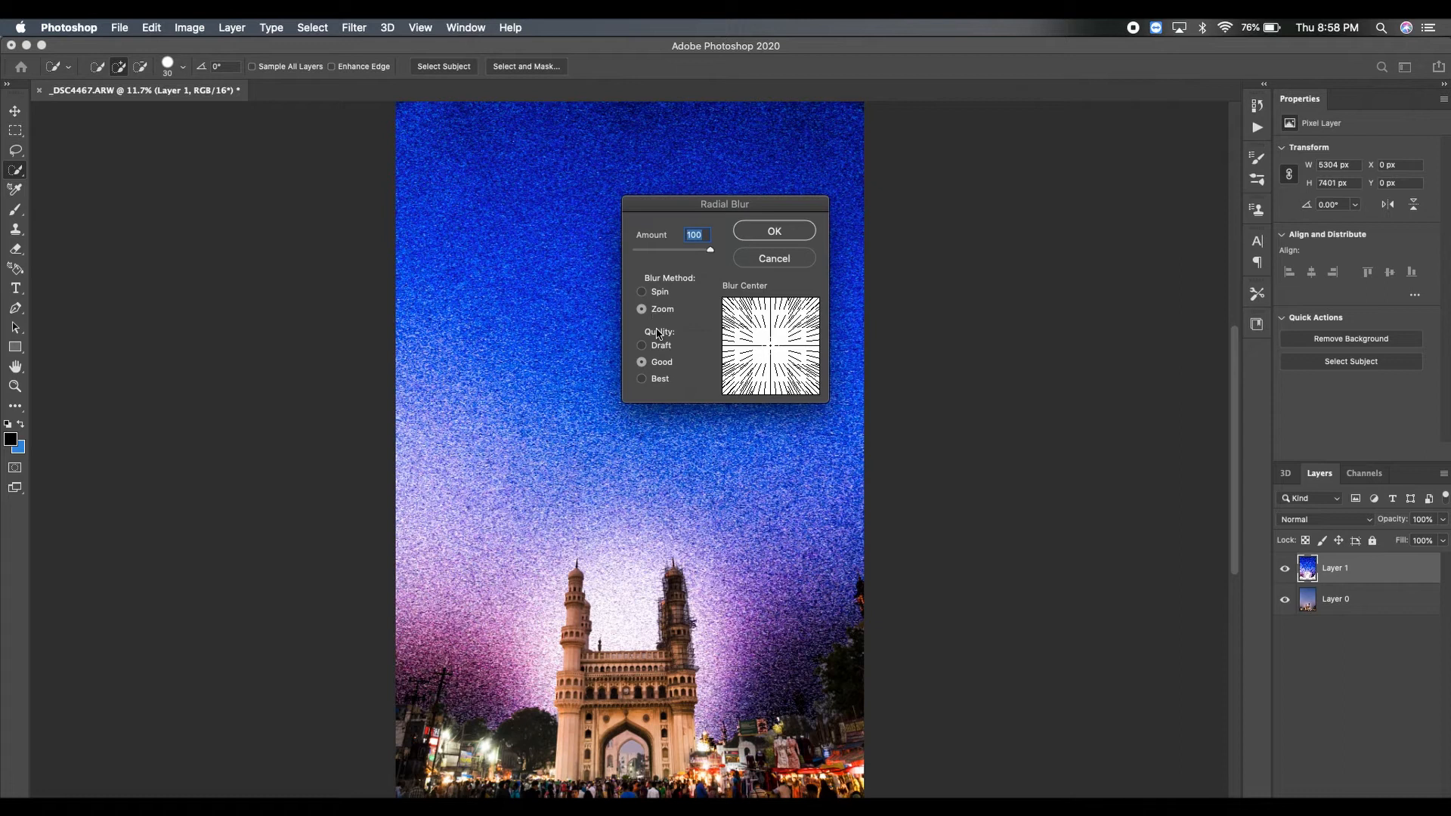
pyautogui.moveTo(711, 253)
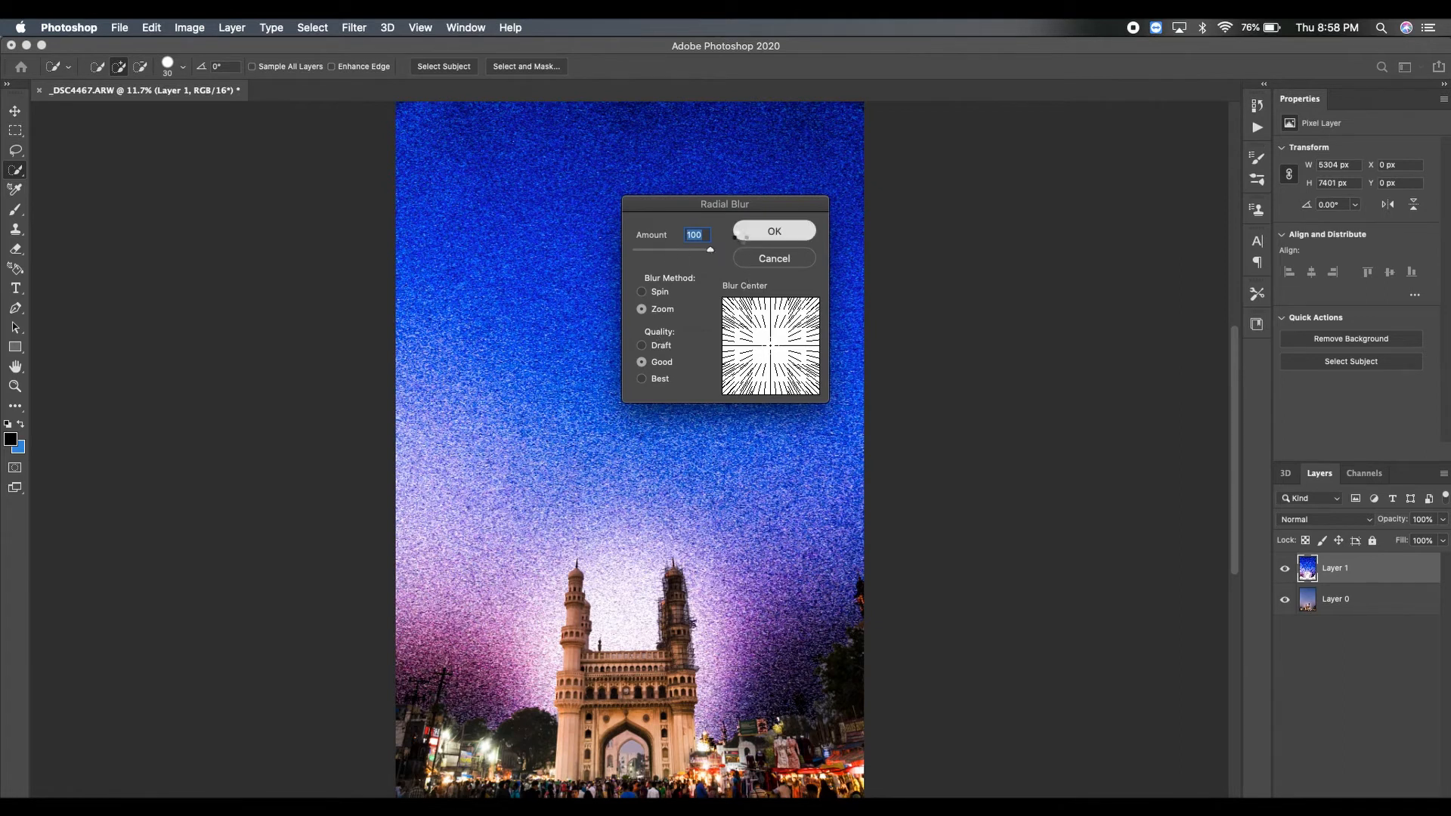
pyautogui.click(774, 229)
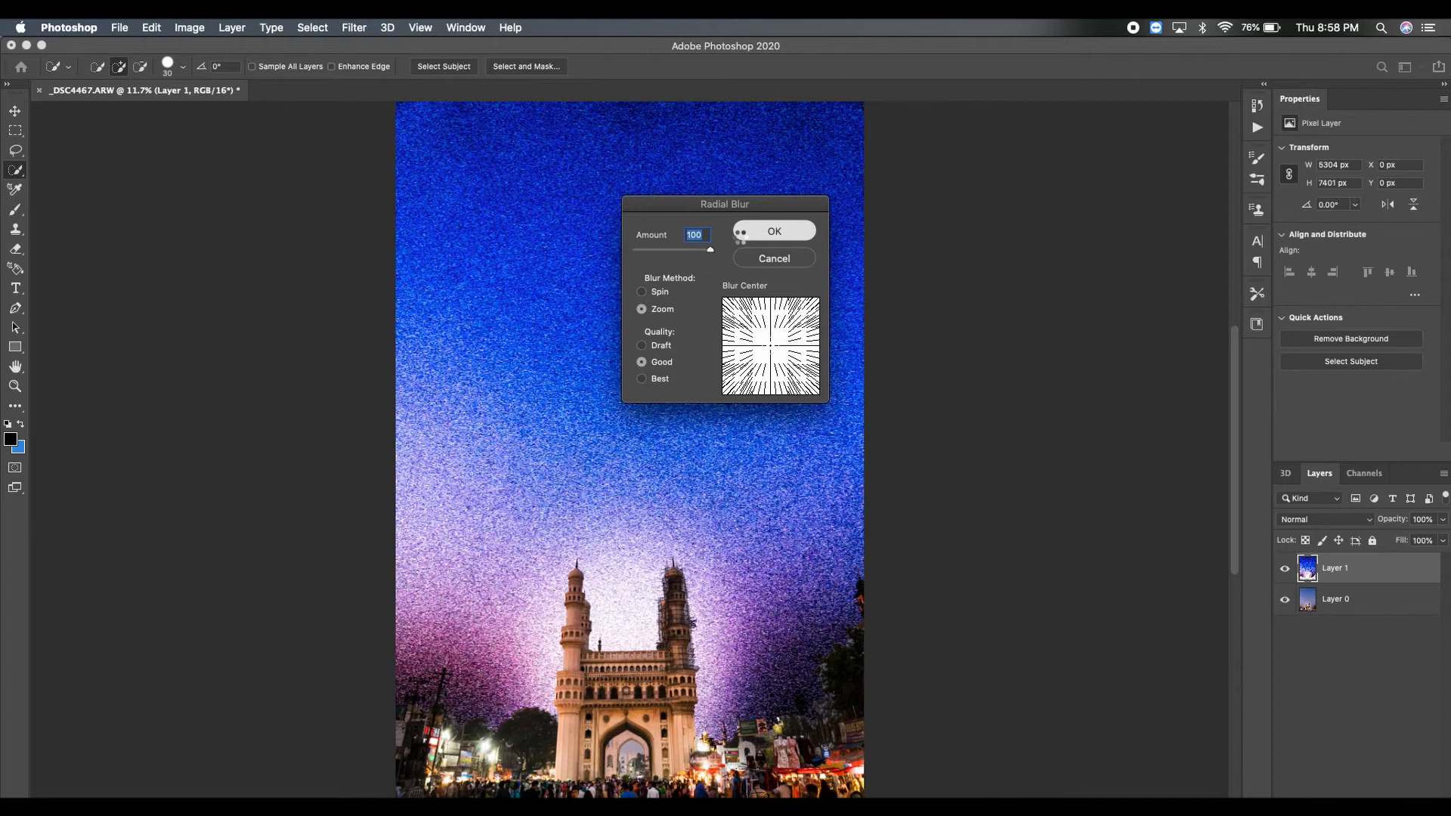
pyautogui.click(772, 230)
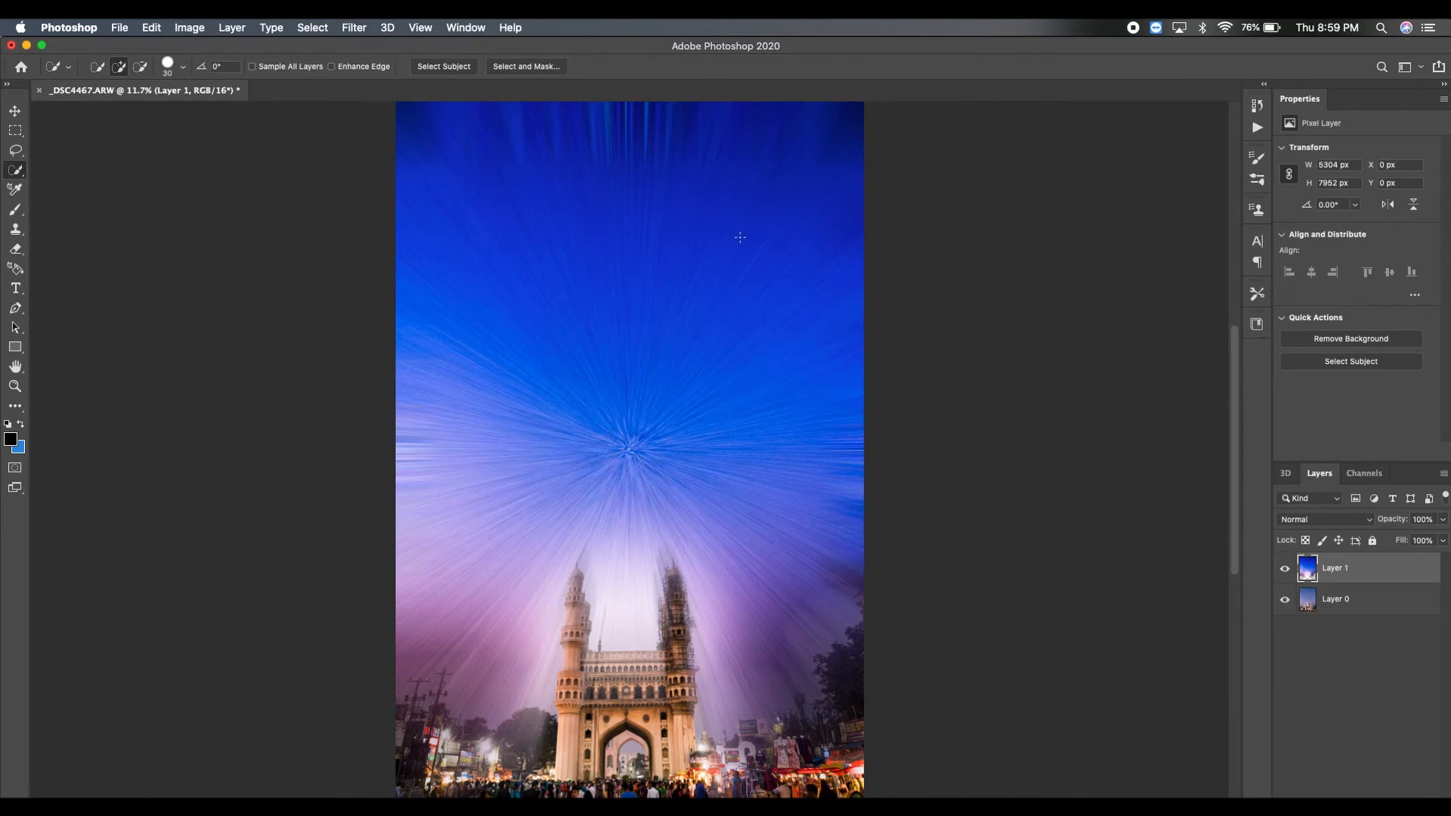
pyautogui.moveTo(629, 476)
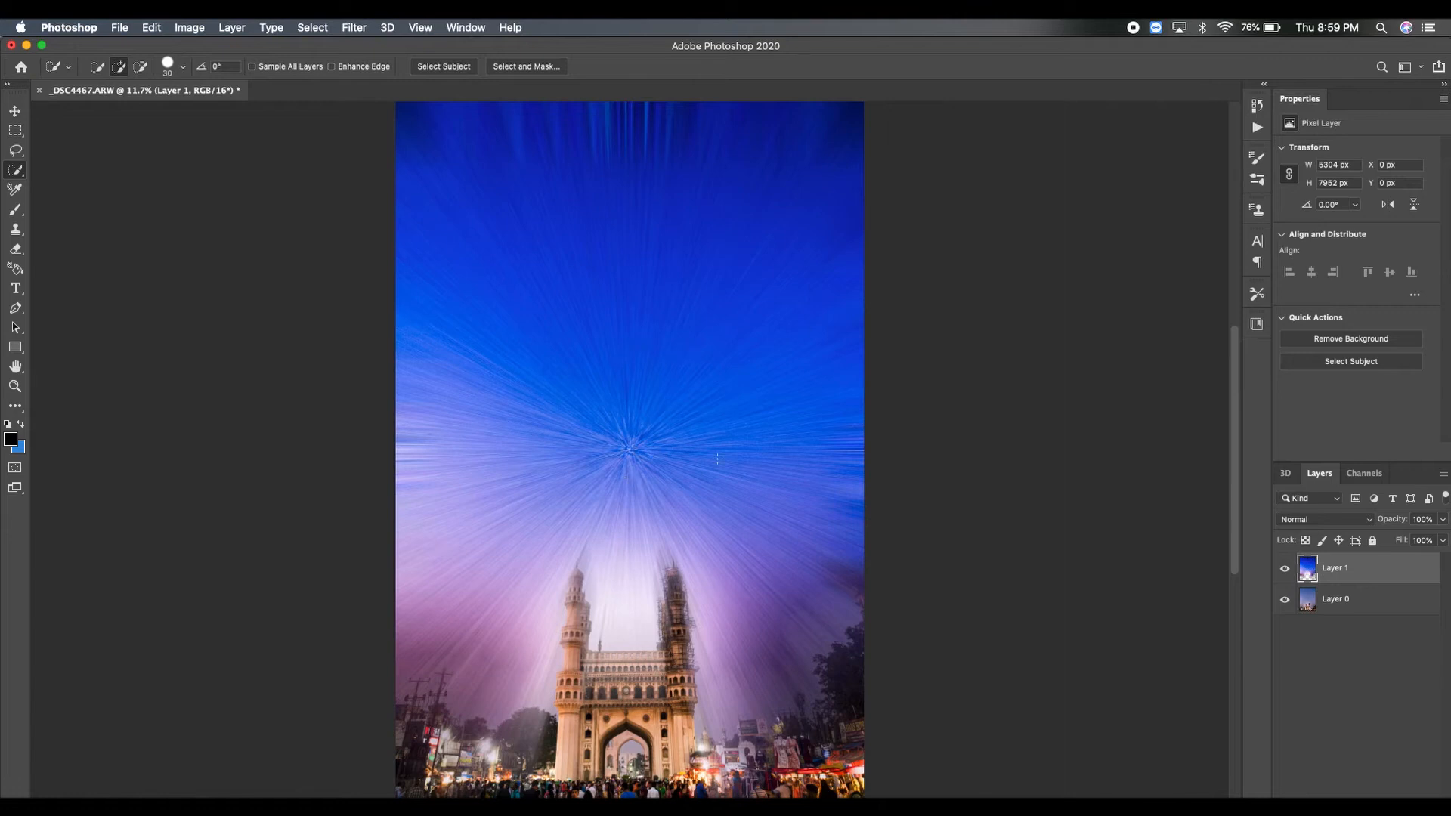
pyautogui.moveTo(230, 121)
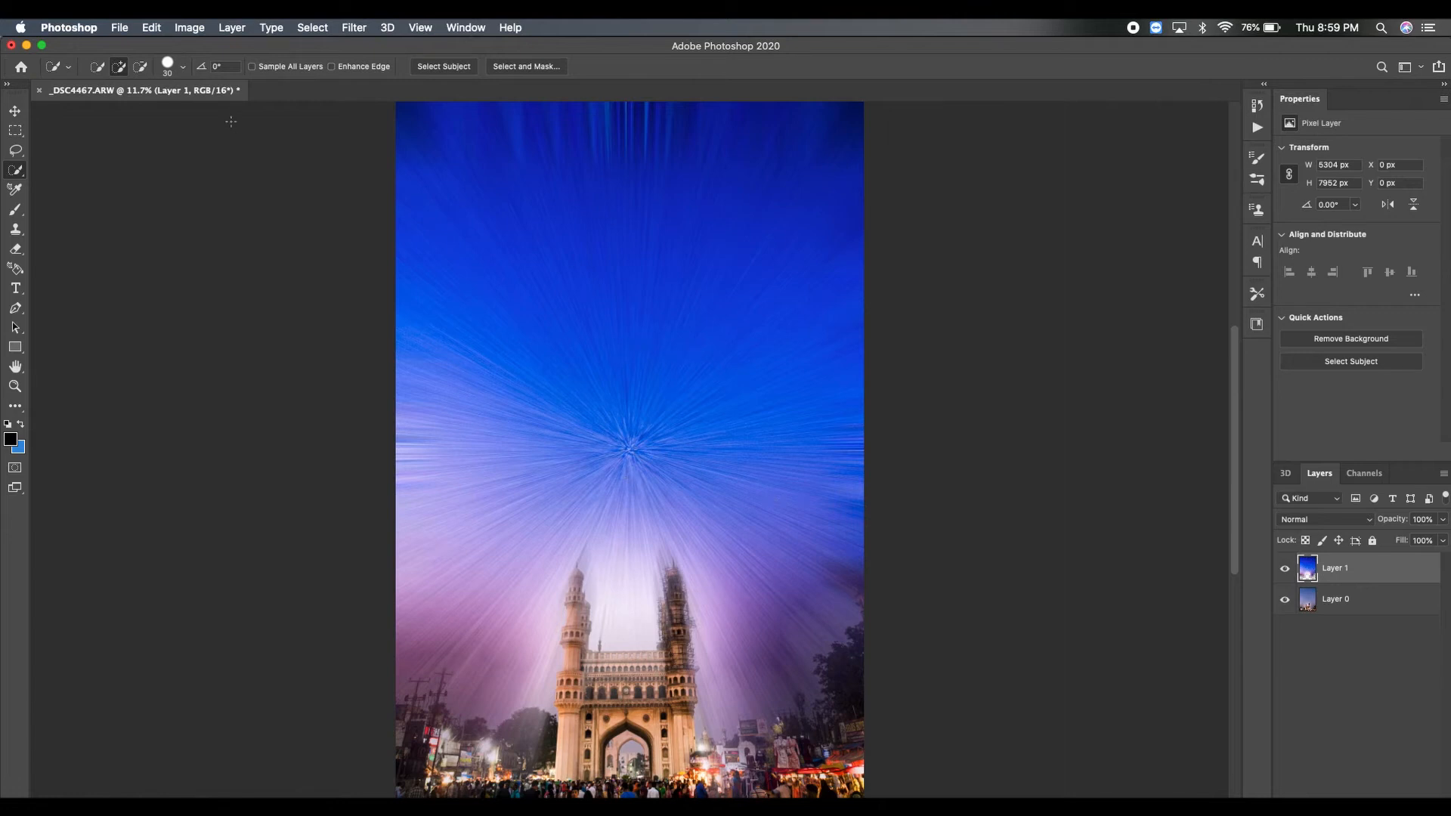
pyautogui.click(354, 28)
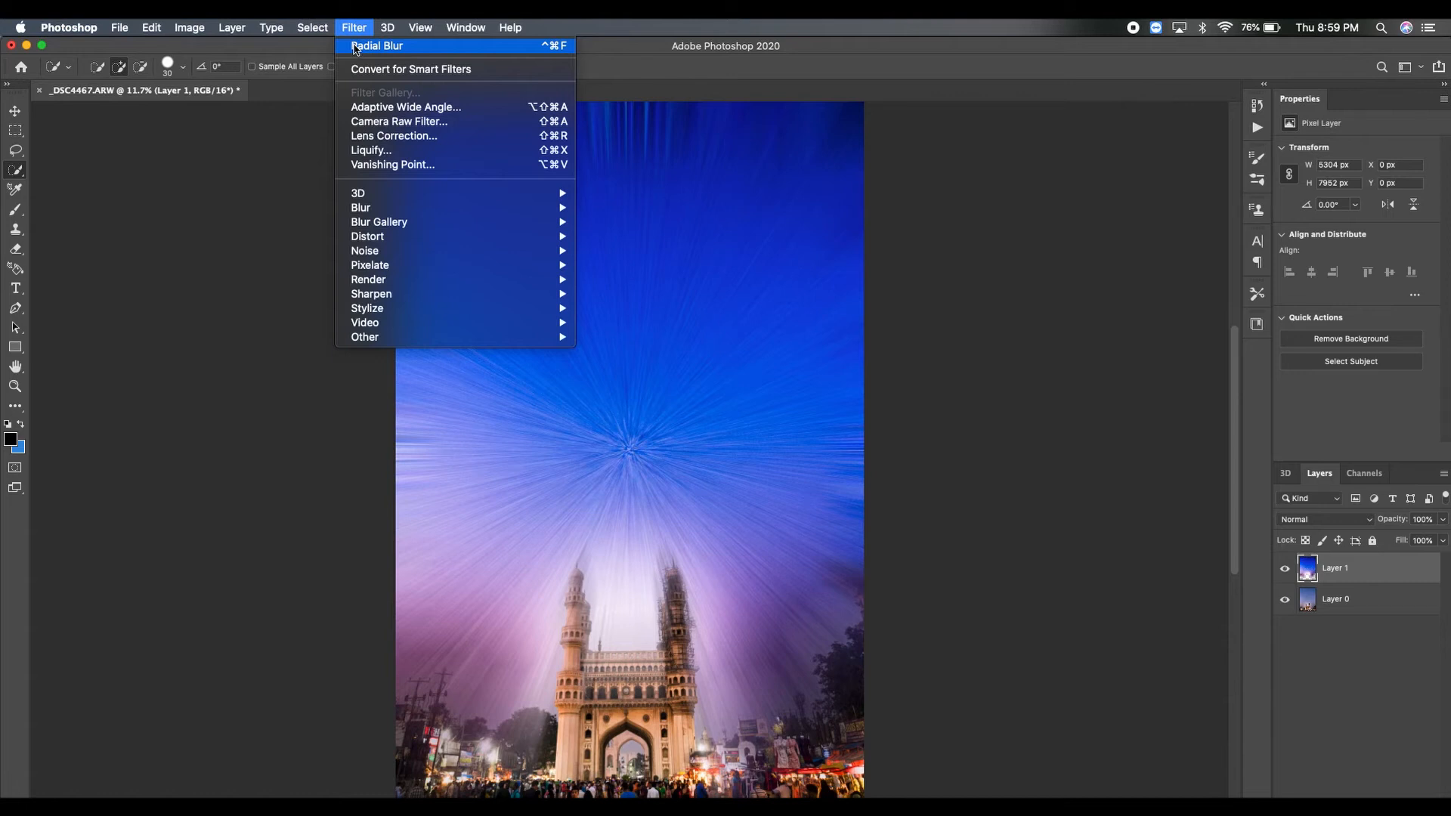
pyautogui.click(376, 46)
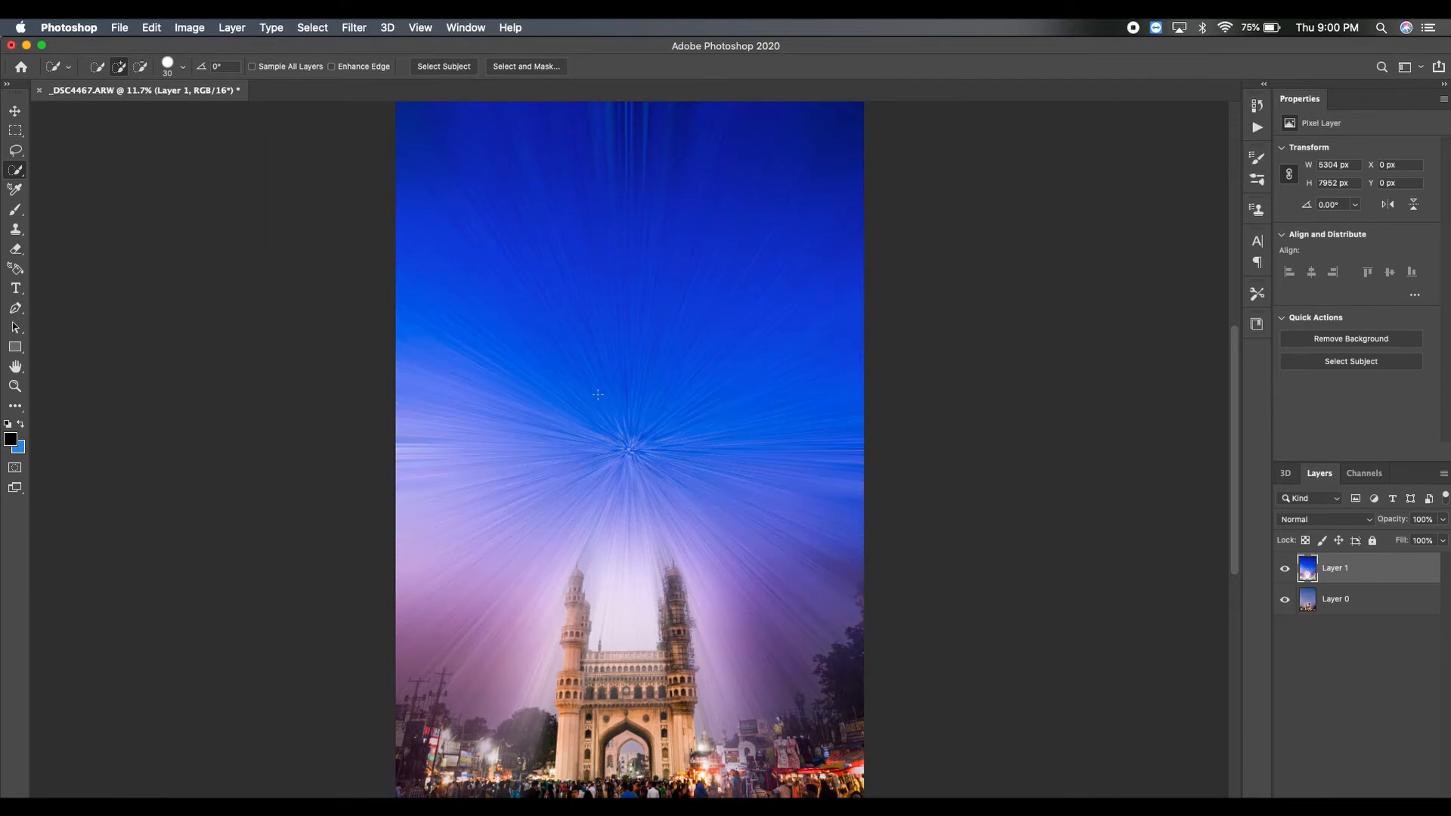
pyautogui.moveTo(782, 448)
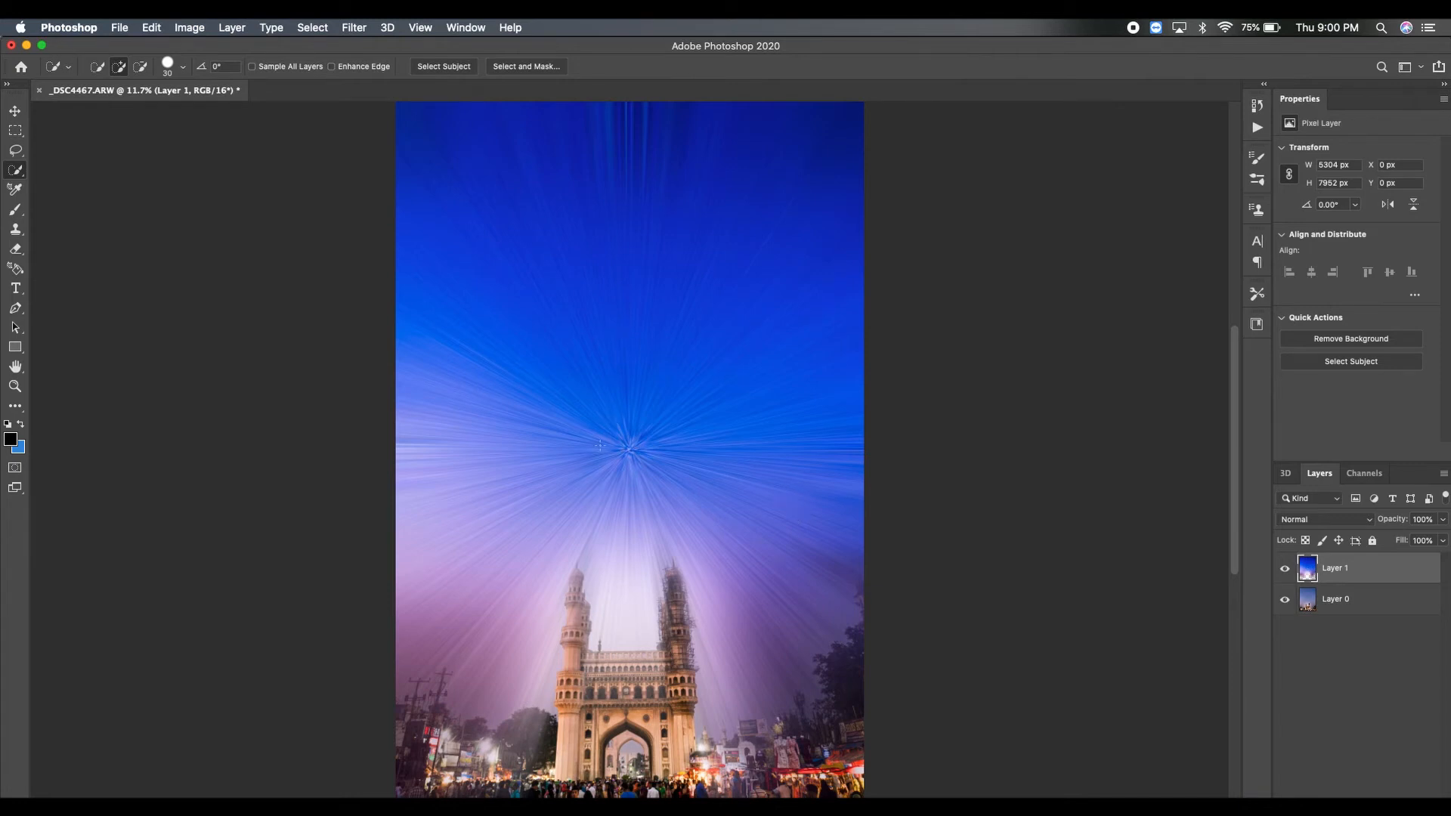
pyautogui.moveTo(564, 526)
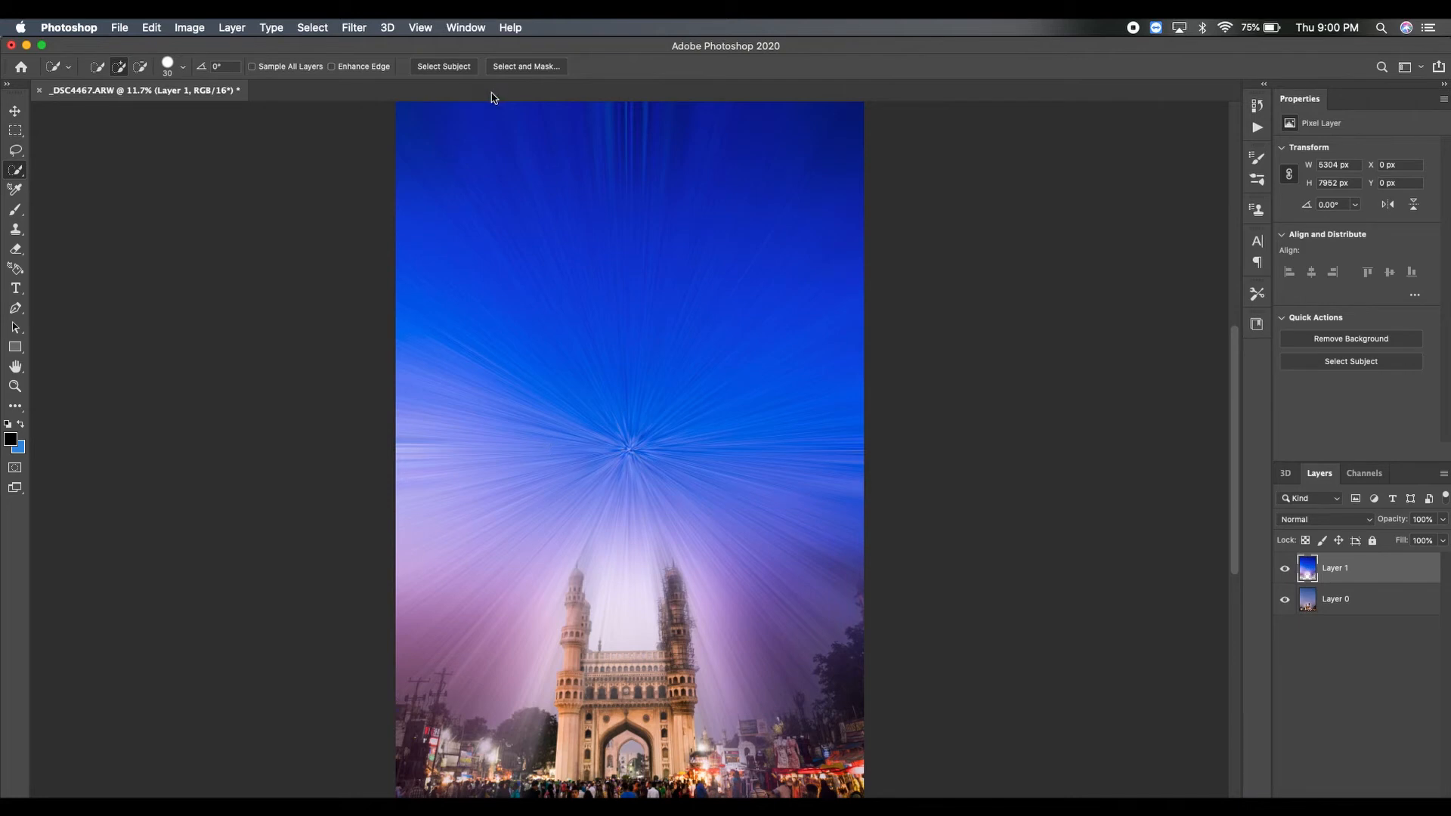
# - Apply a Twirl distortion at about -66° to the zoom-blurred sky layer
pyautogui.click(354, 27)
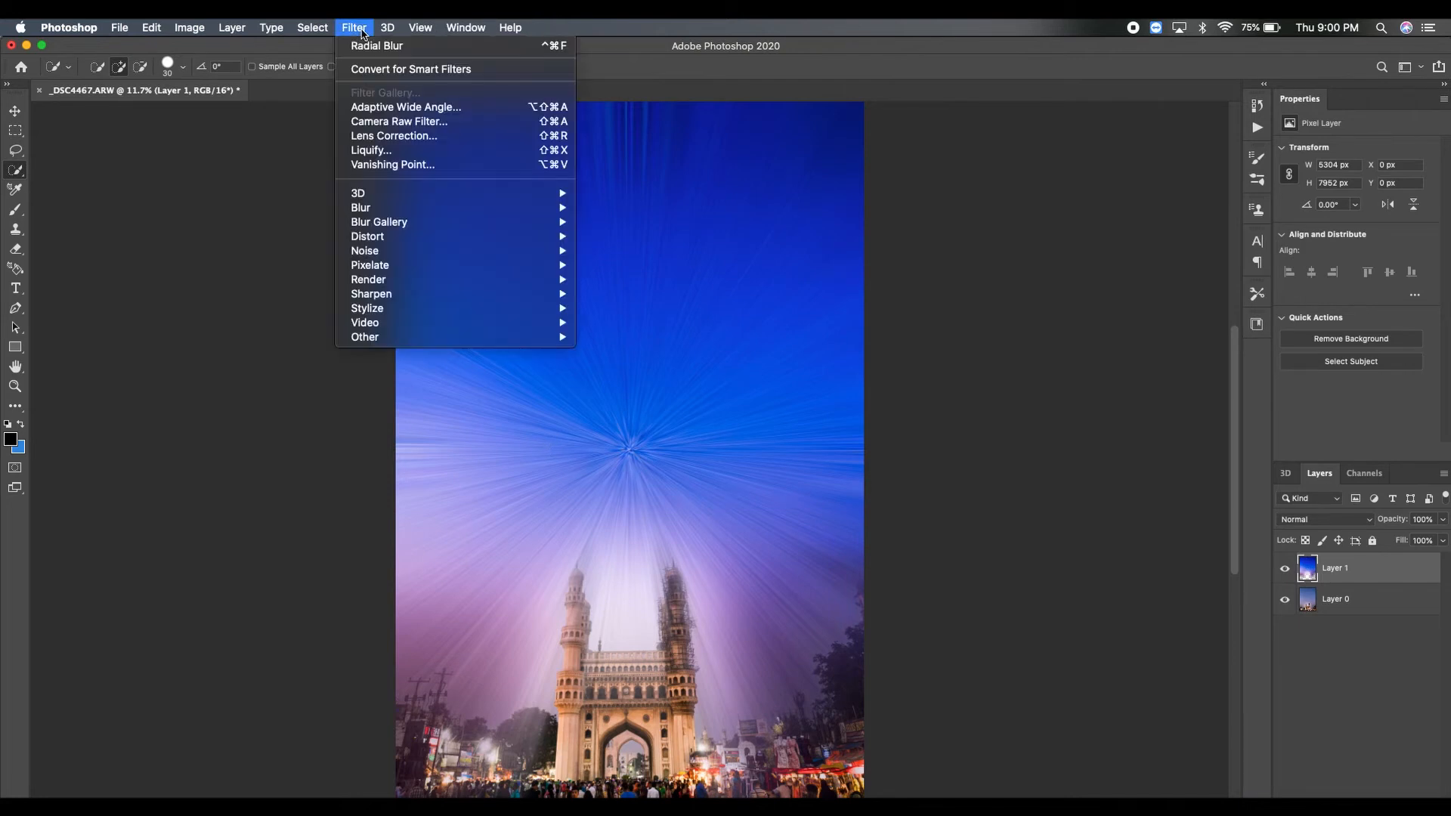
pyautogui.moveTo(365, 251)
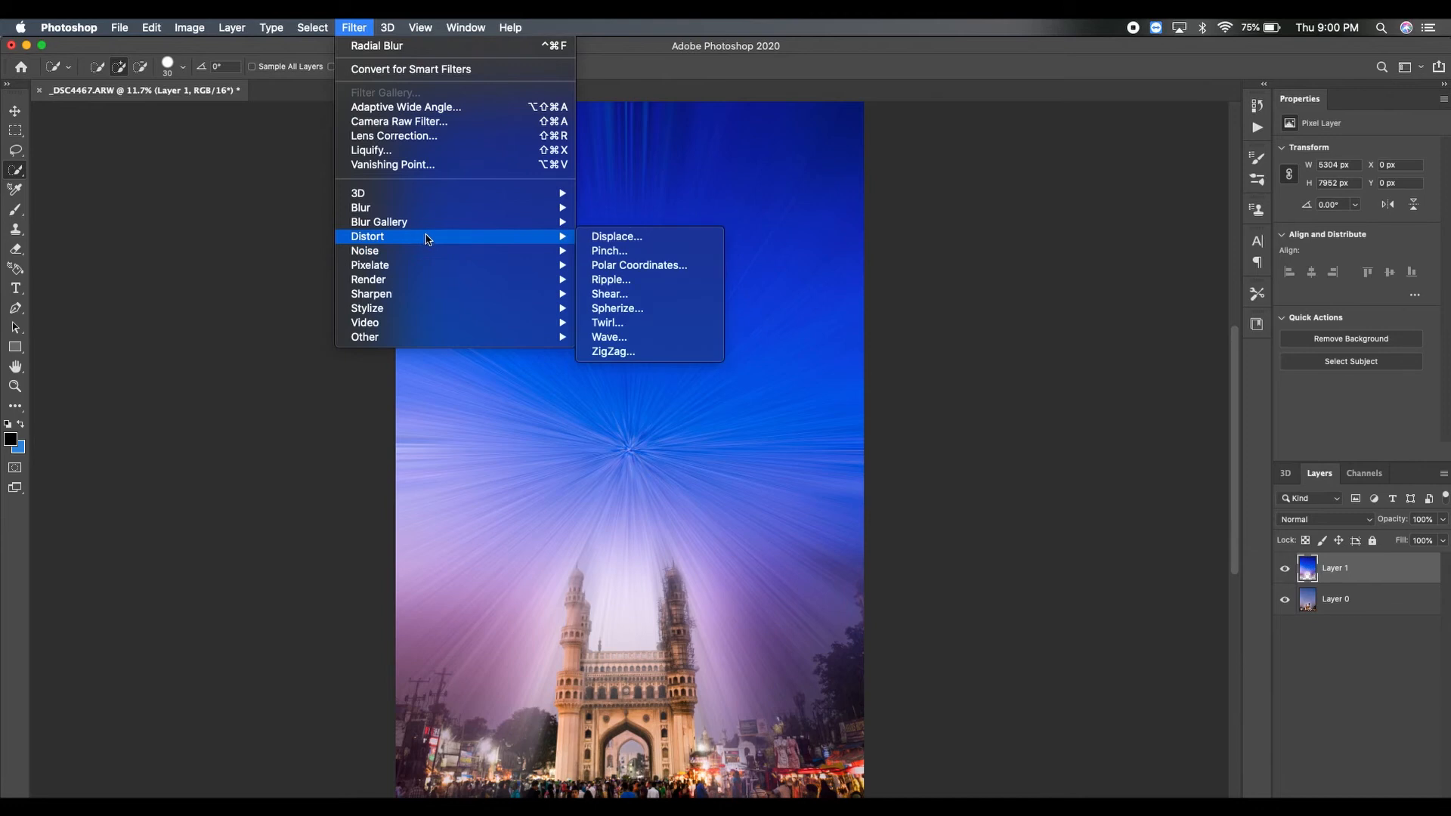
pyautogui.moveTo(608, 322)
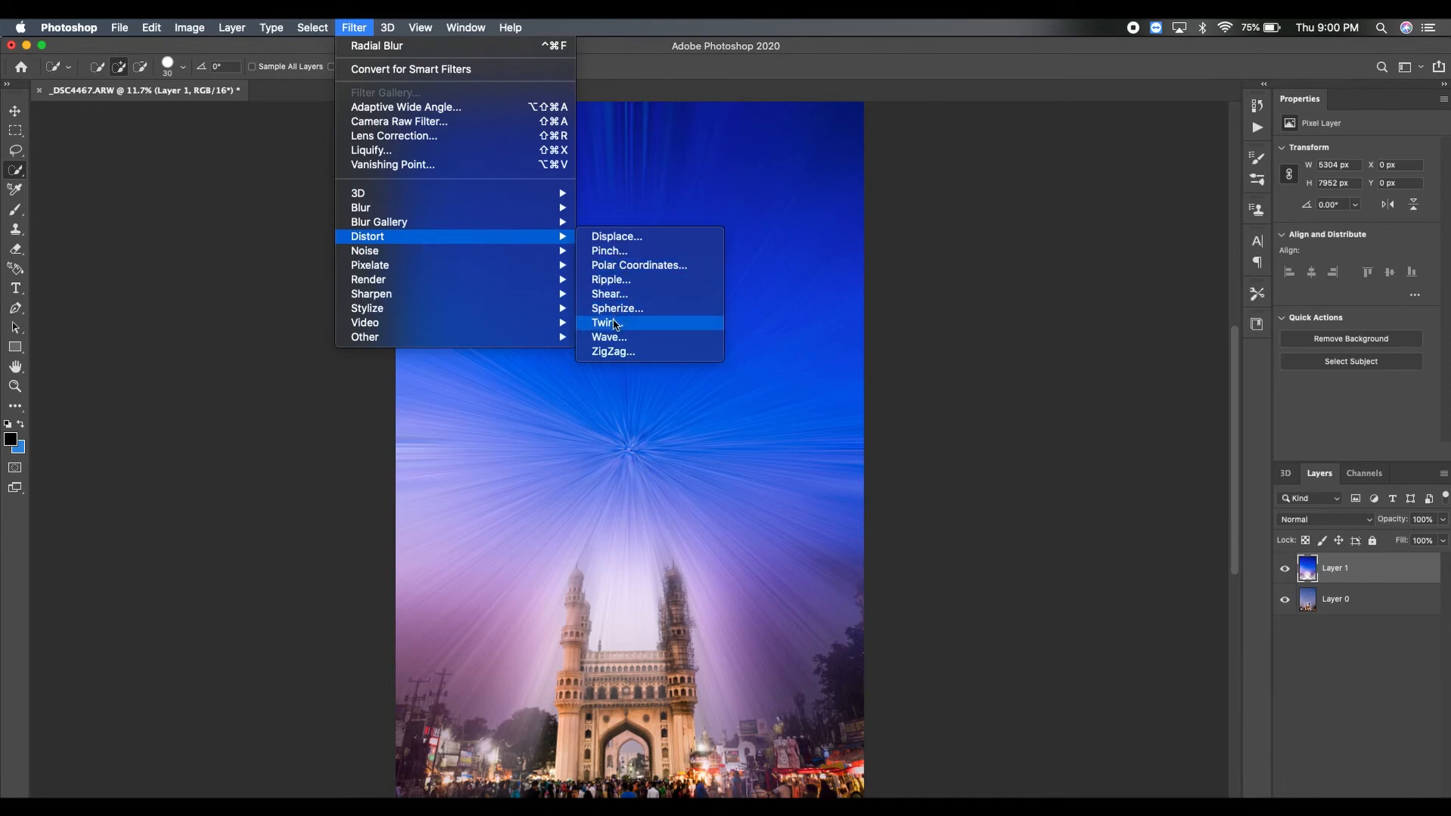
pyautogui.click(604, 322)
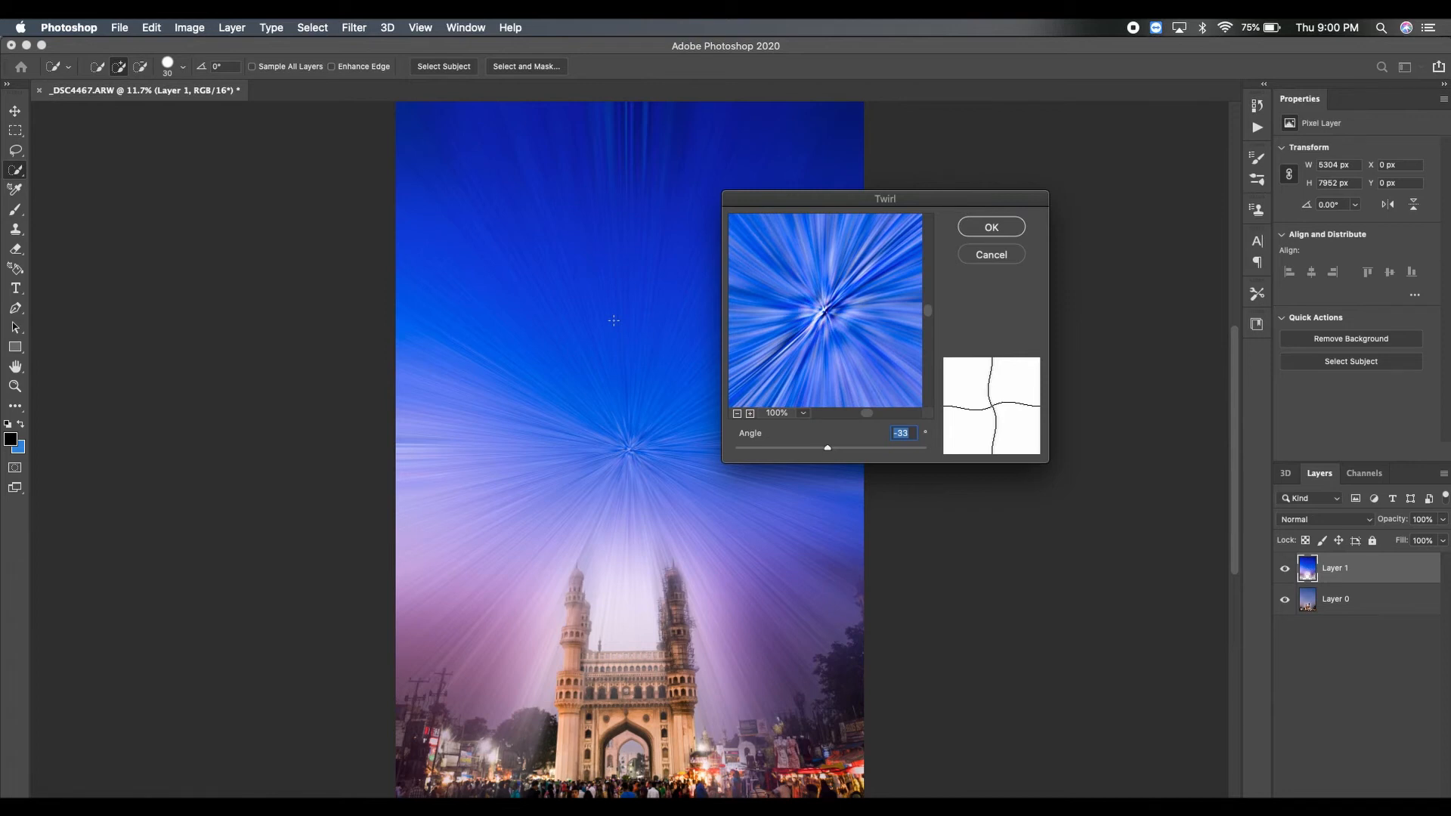
pyautogui.moveTo(827, 447); pyautogui.dragTo(821, 451)
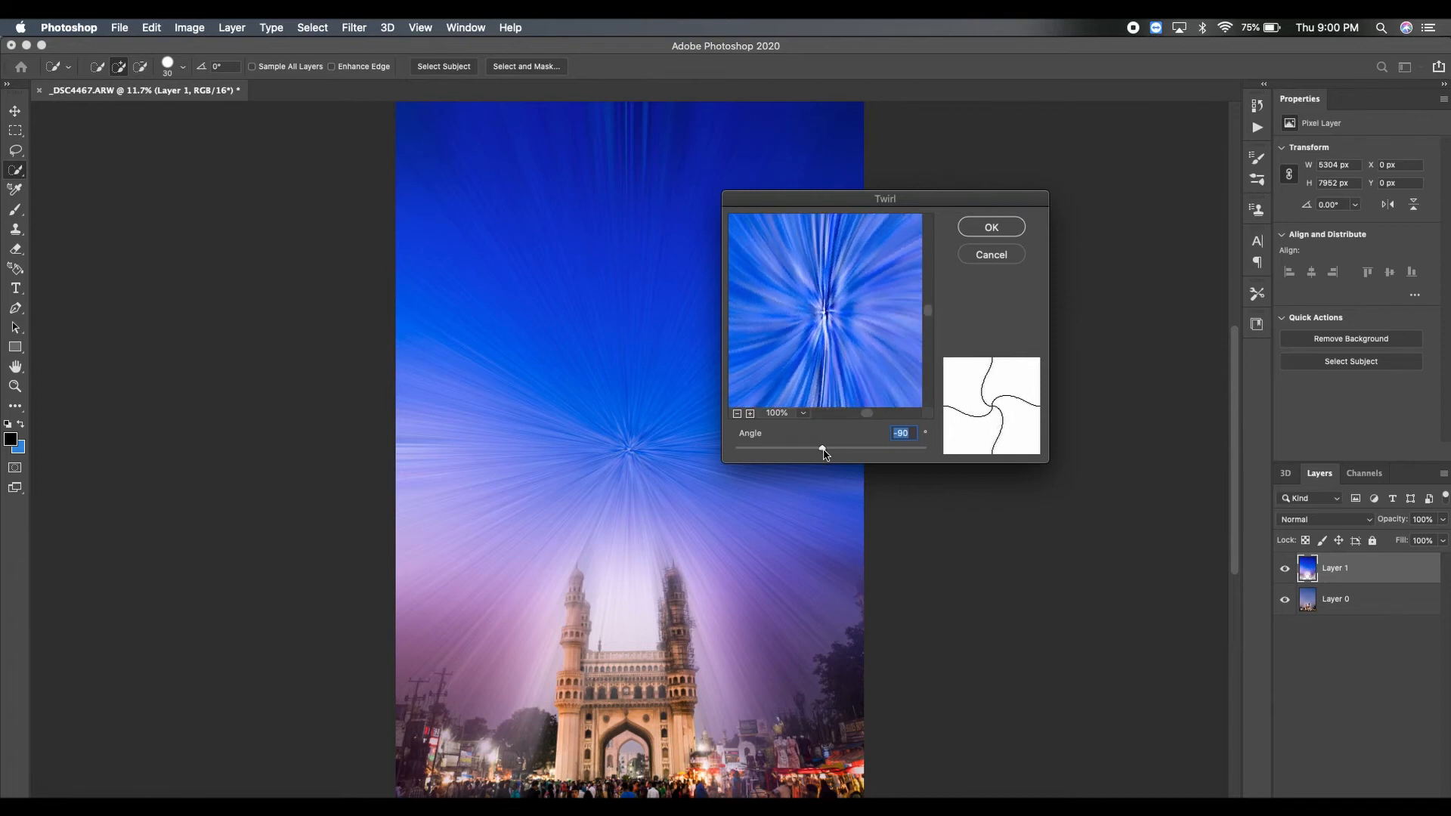
pyautogui.moveTo(823, 449); pyautogui.dragTo(826, 449)
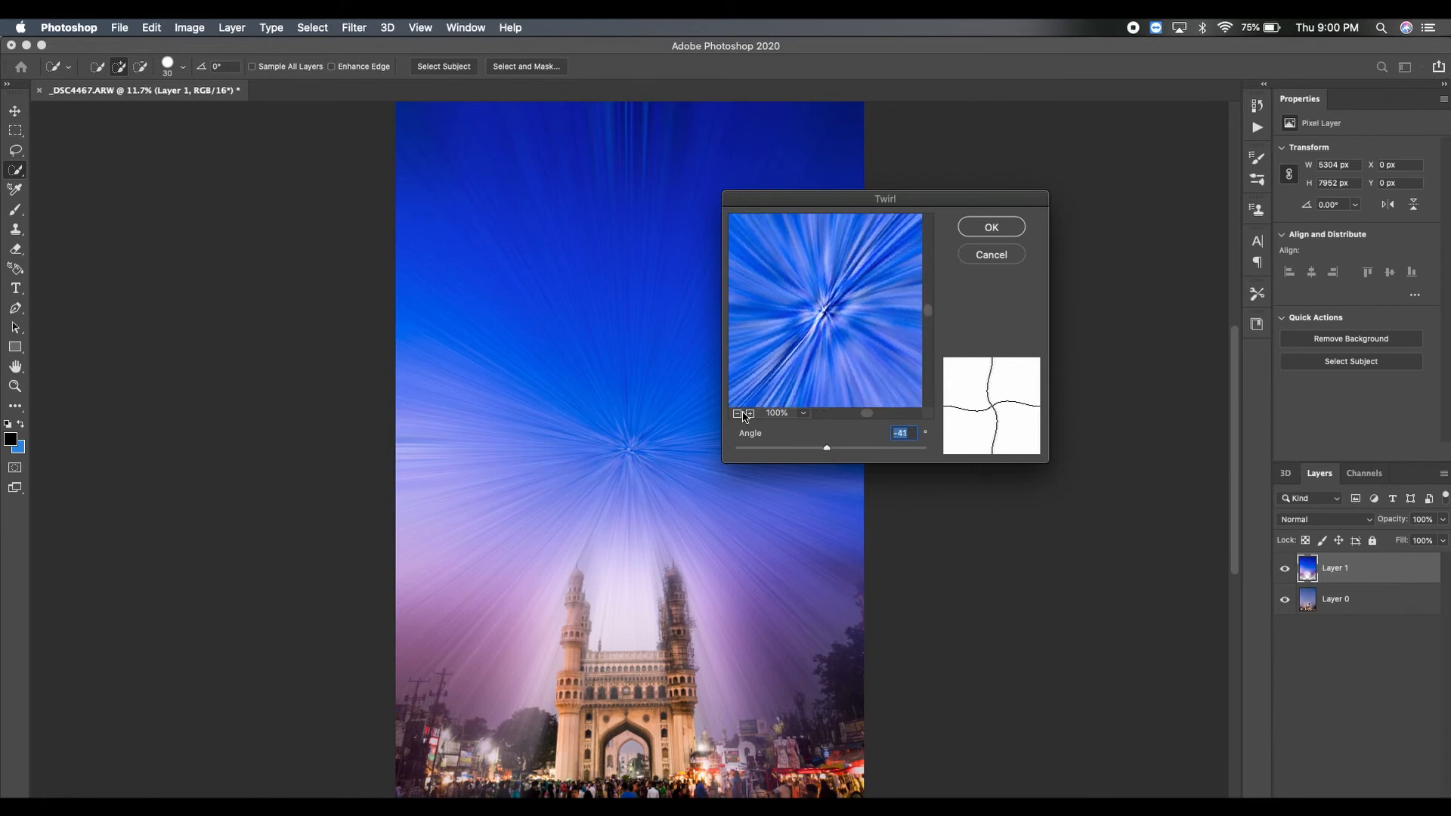
pyautogui.click(736, 413)
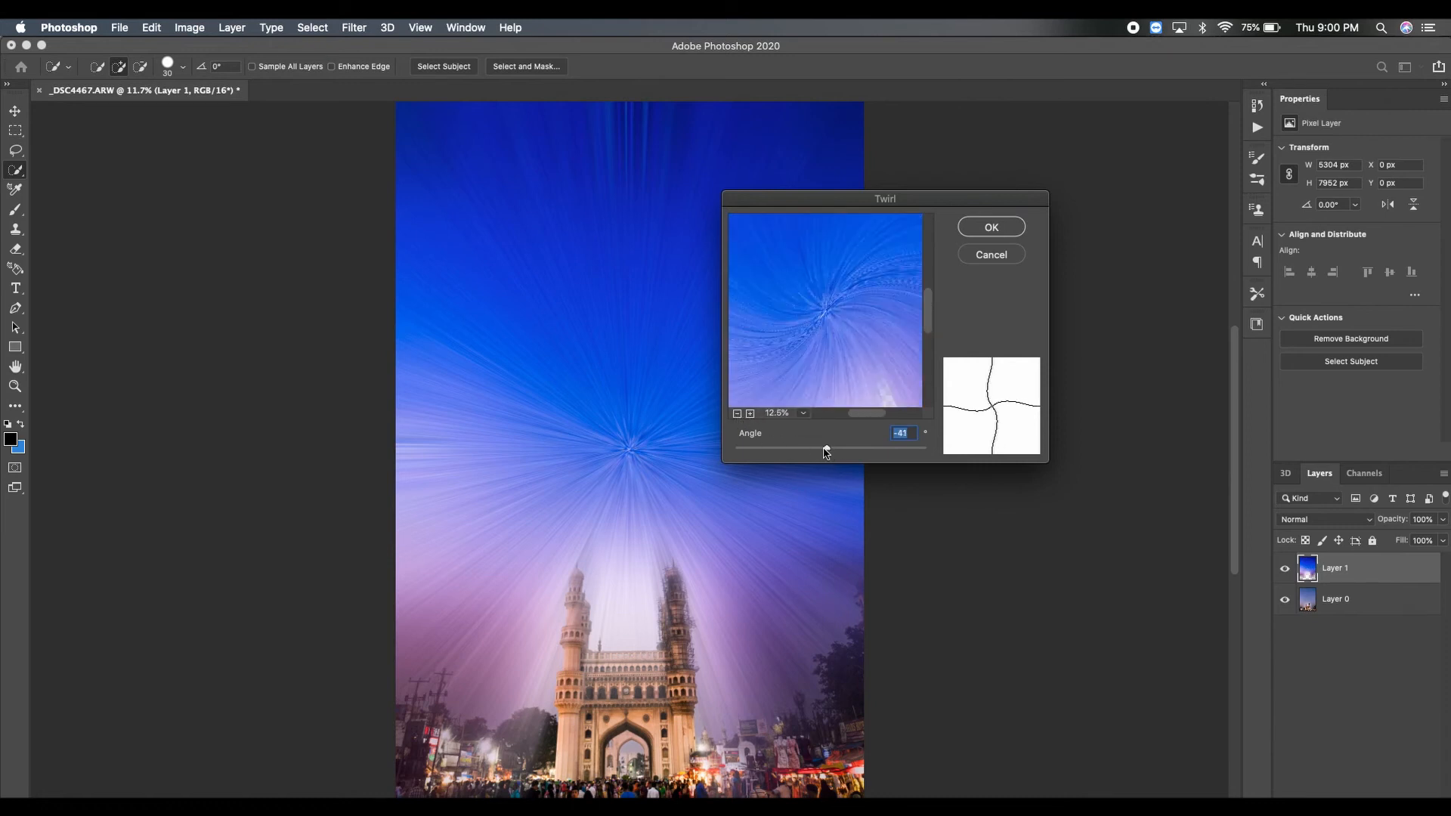
pyautogui.moveTo(826, 449); pyautogui.dragTo(822, 449)
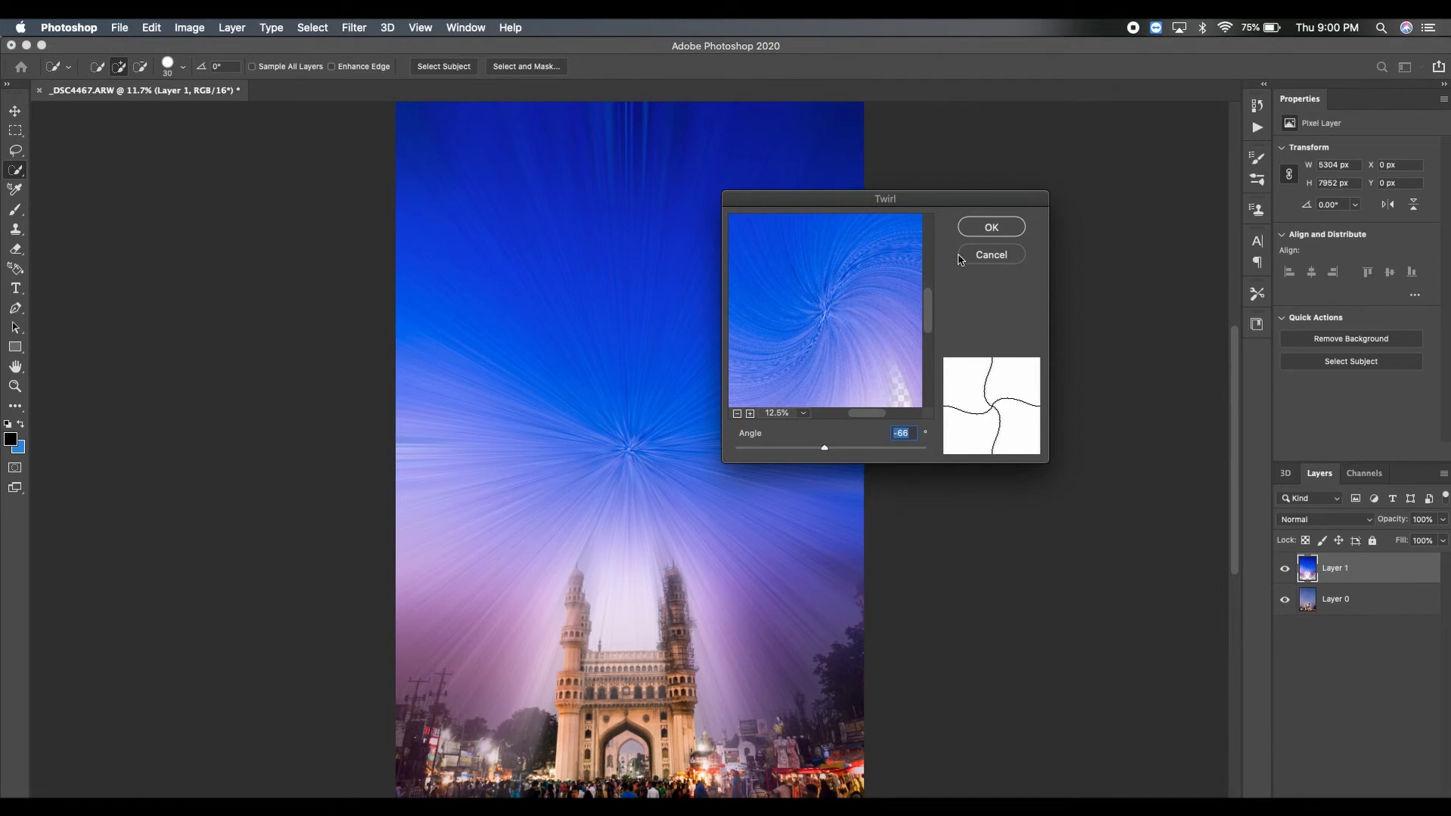
pyautogui.moveTo(985, 431)
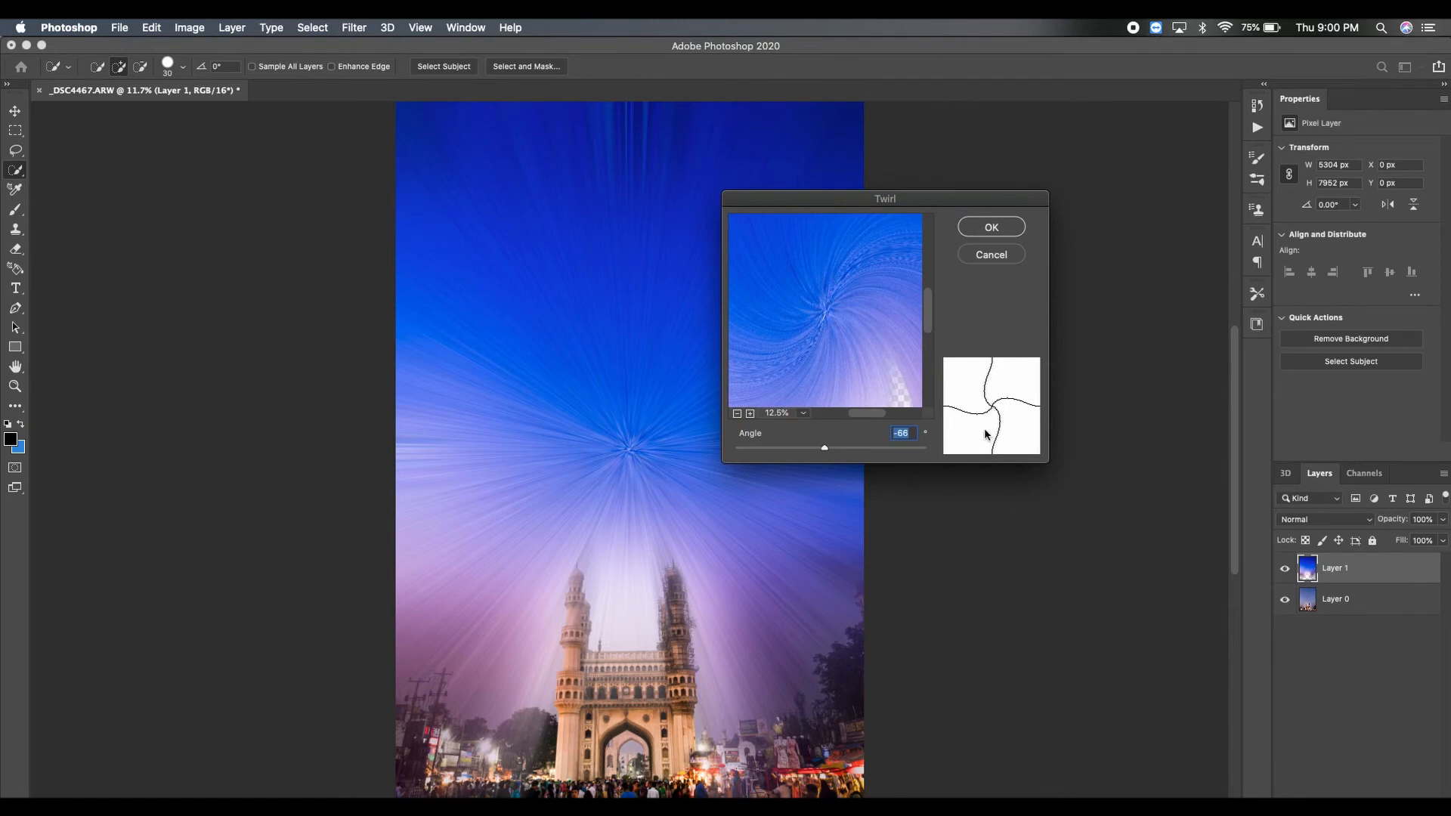
pyautogui.moveTo(998, 241)
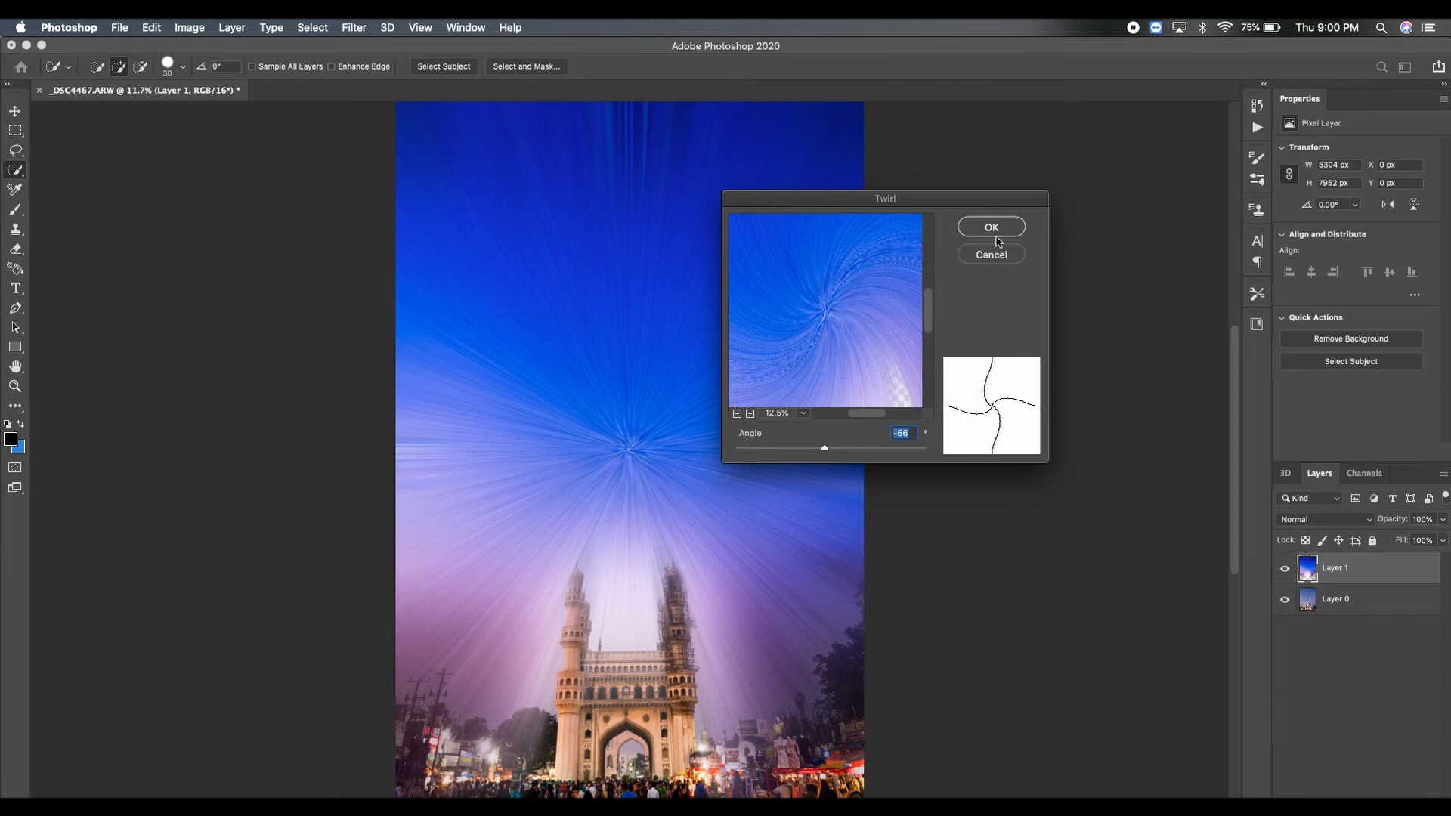
pyautogui.click(991, 227)
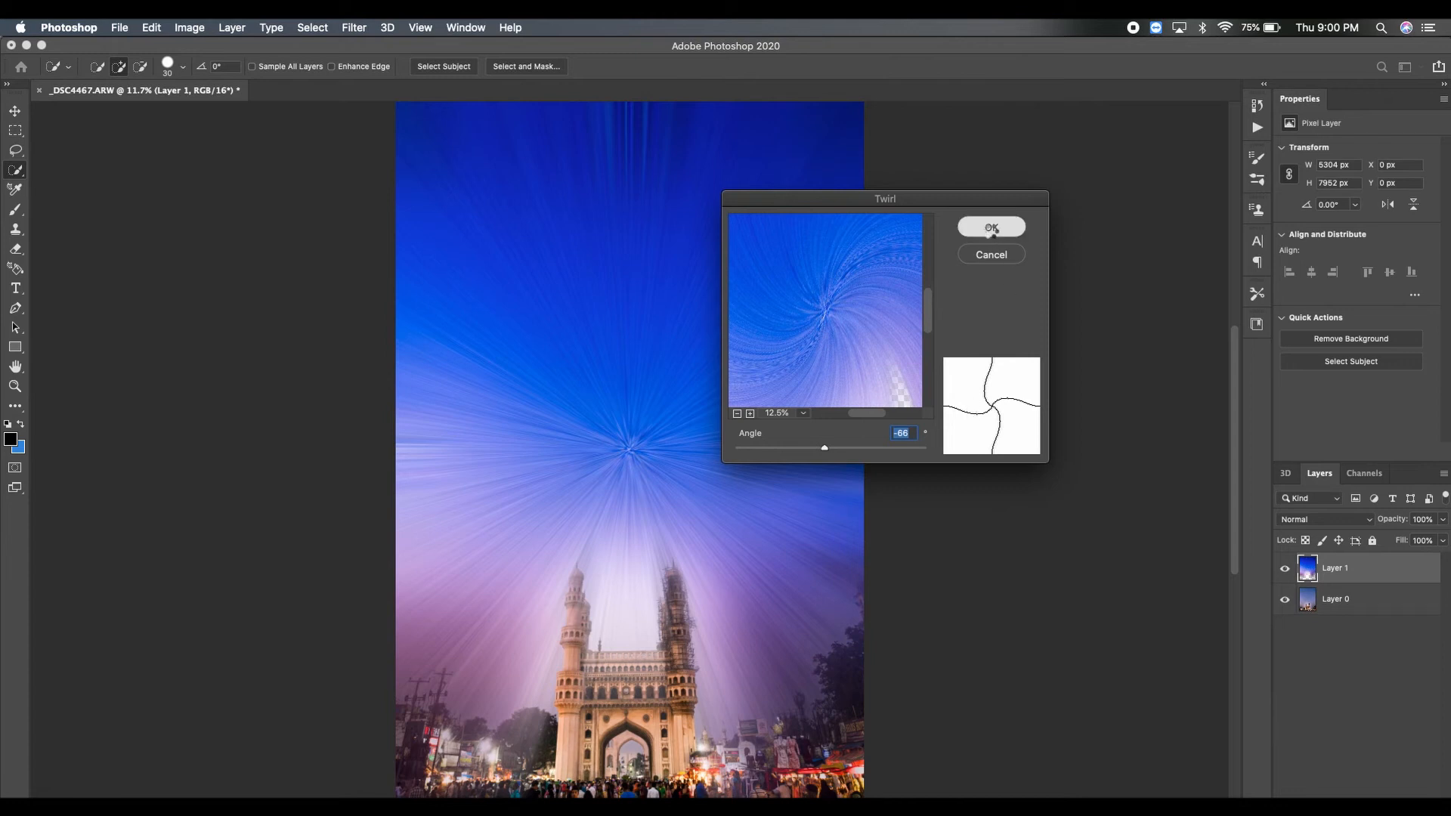
pyautogui.click(990, 229)
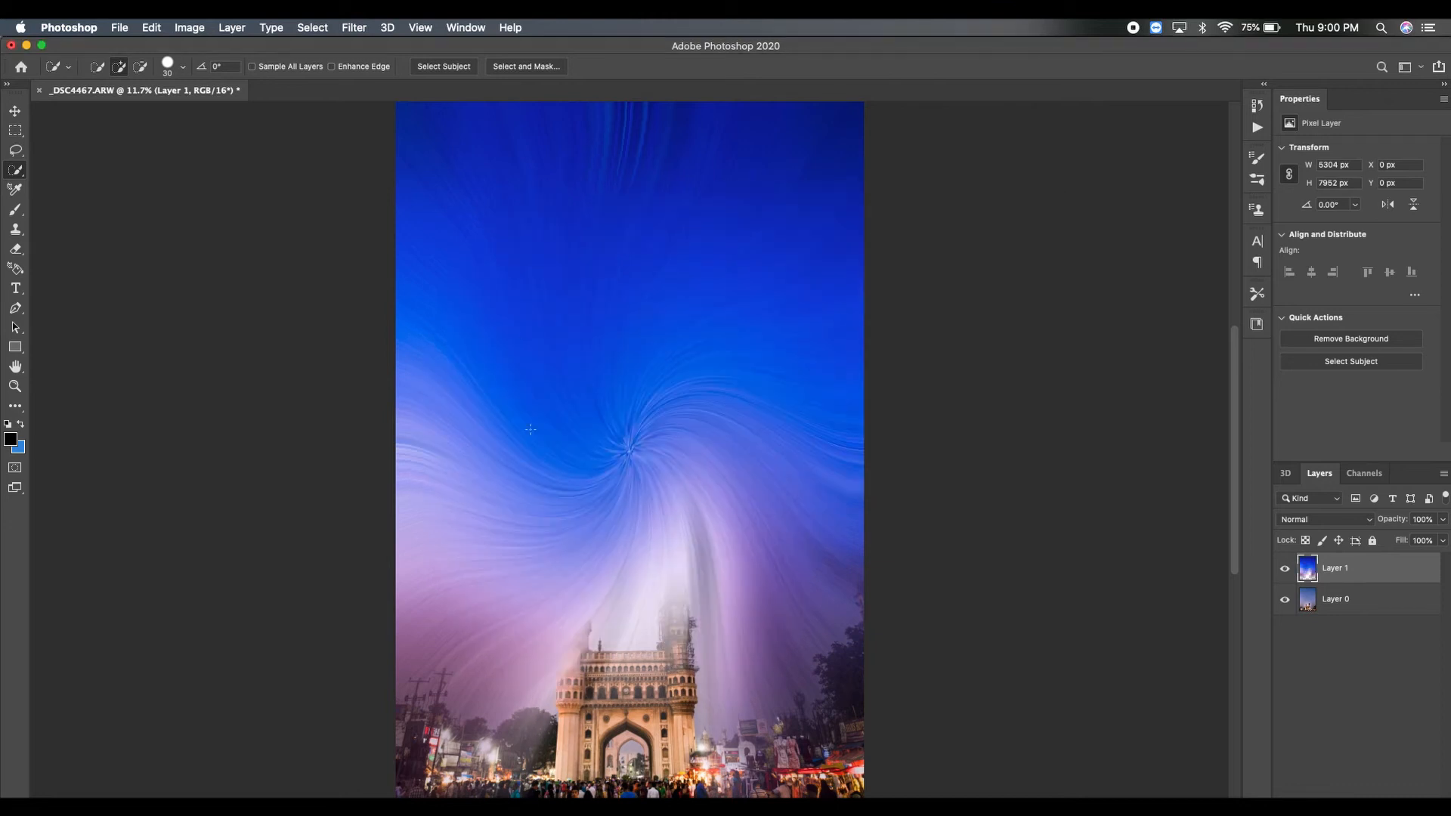
pyautogui.moveTo(689, 480)
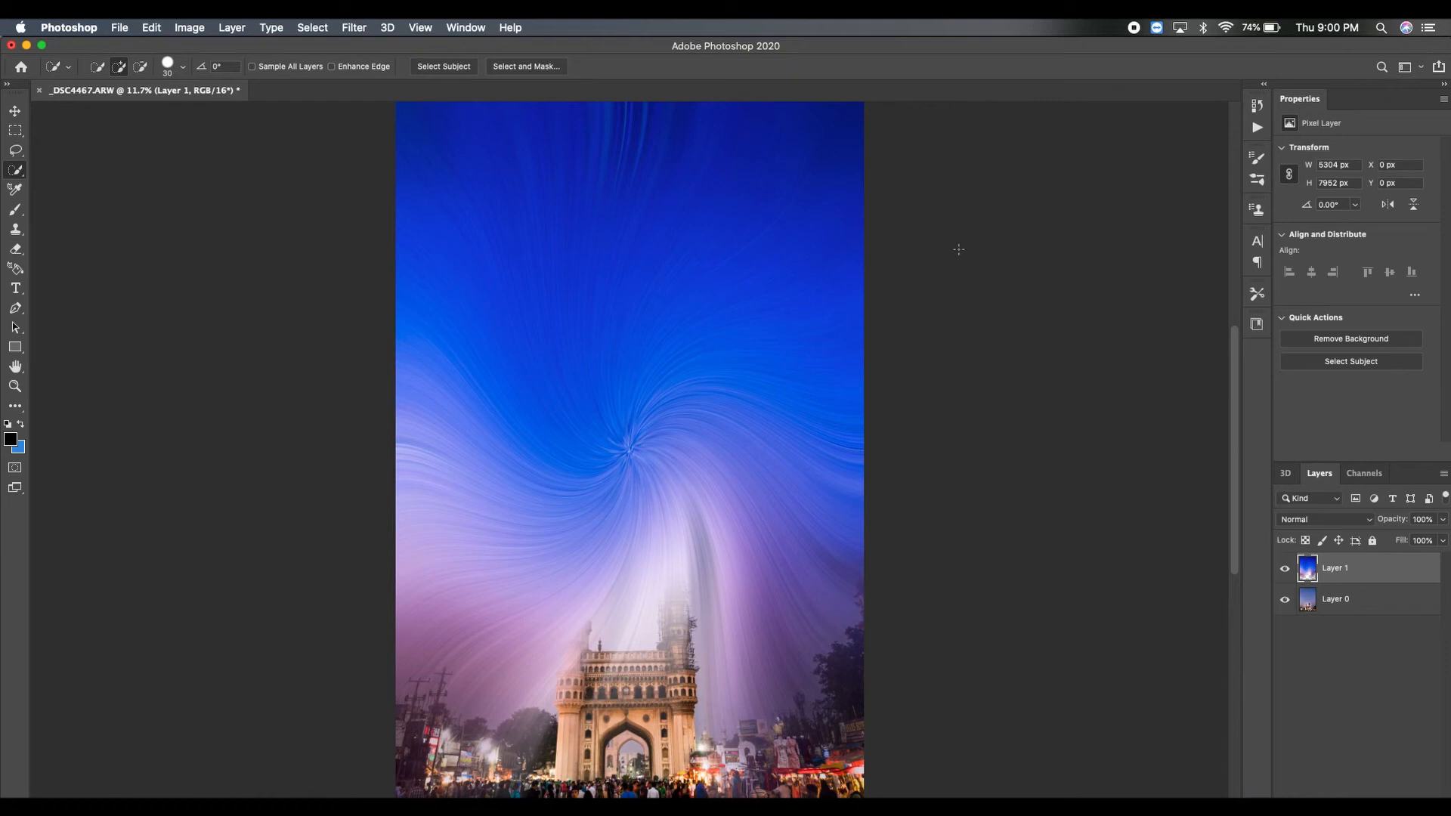
pyautogui.moveTo(691, 497)
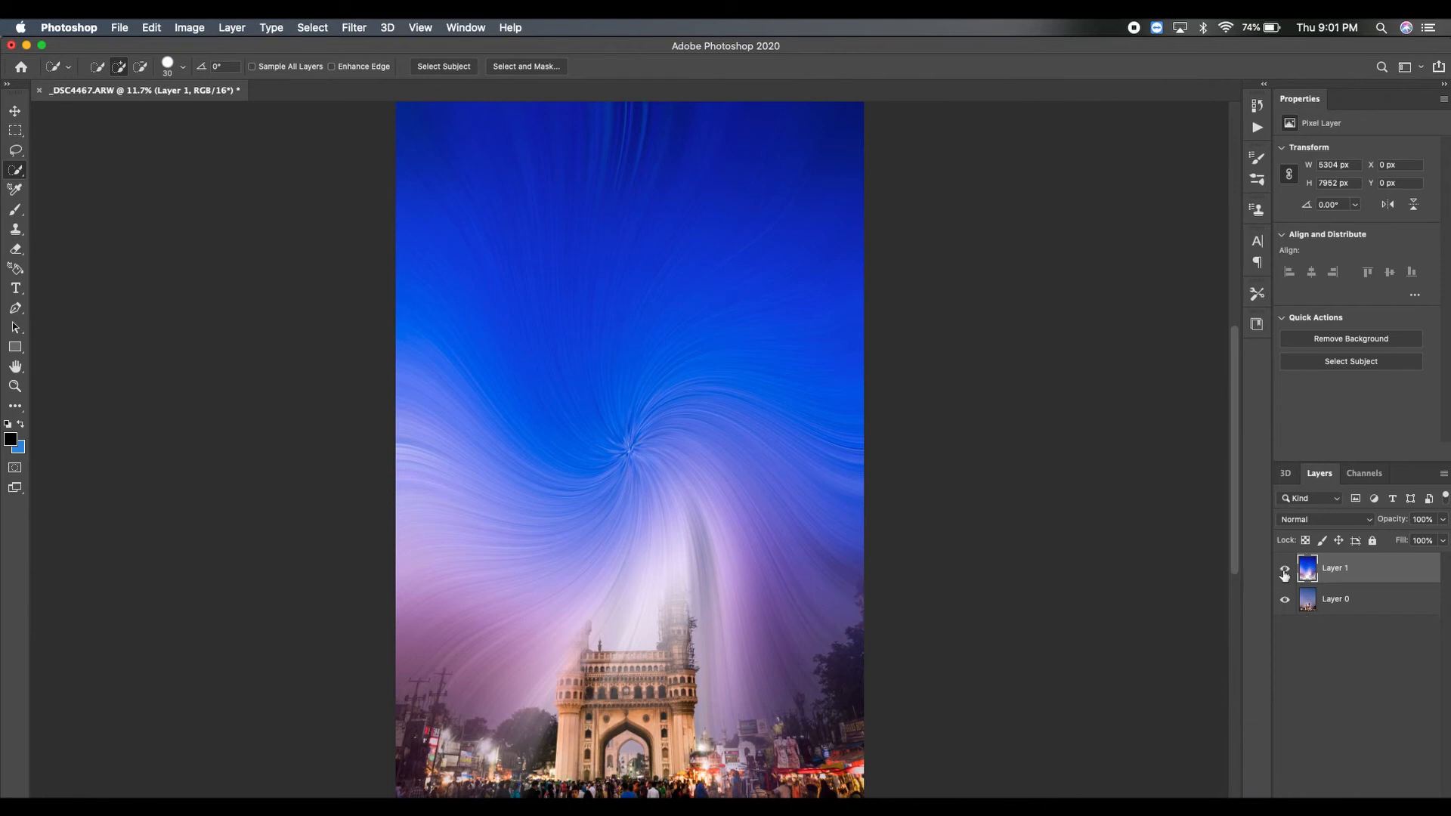
pyautogui.moveTo(1285, 573)
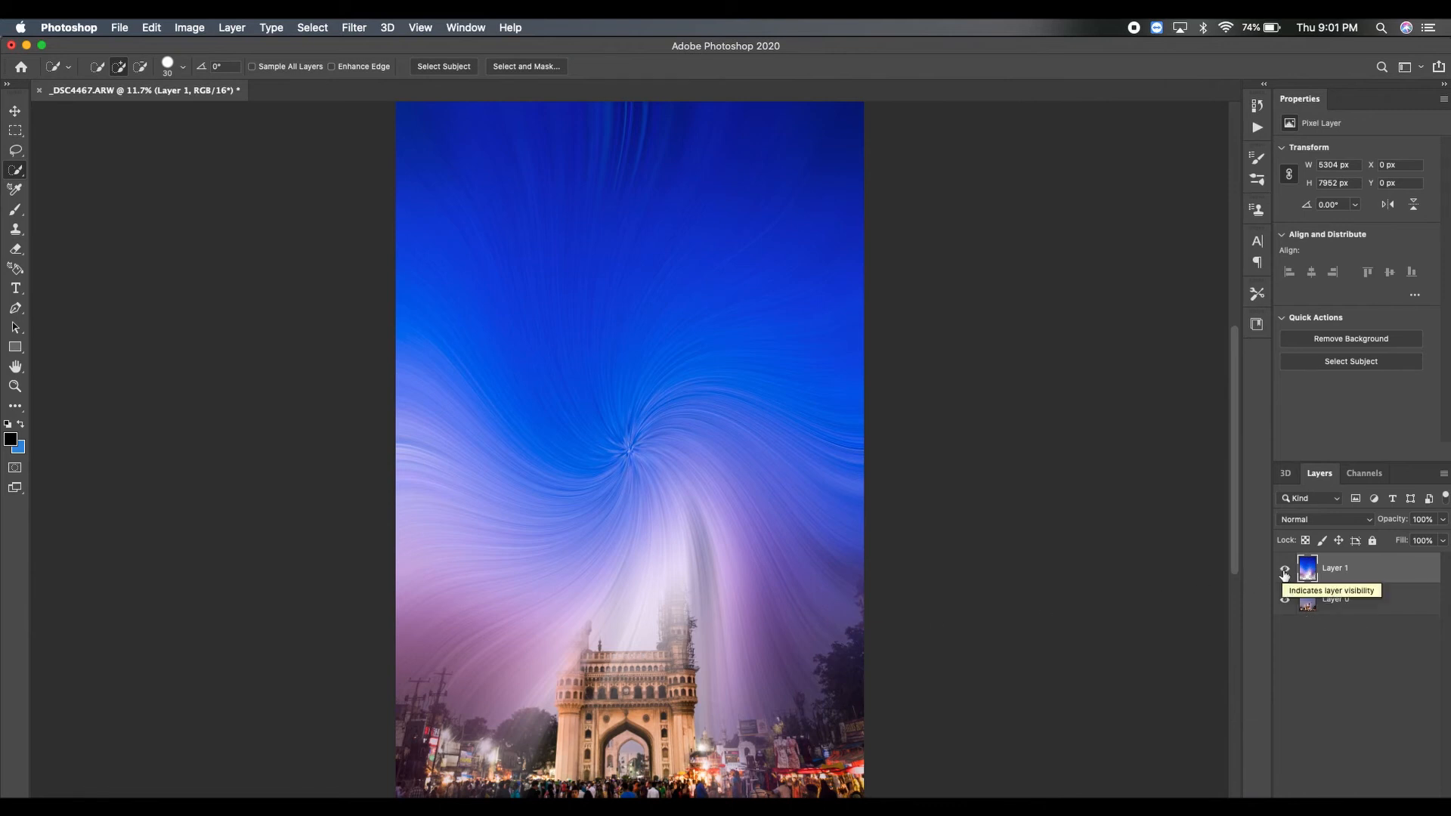
# - Toggle the twirled layer's visibility and select the Charminar and foreground on the original layer
pyautogui.click(1285, 571)
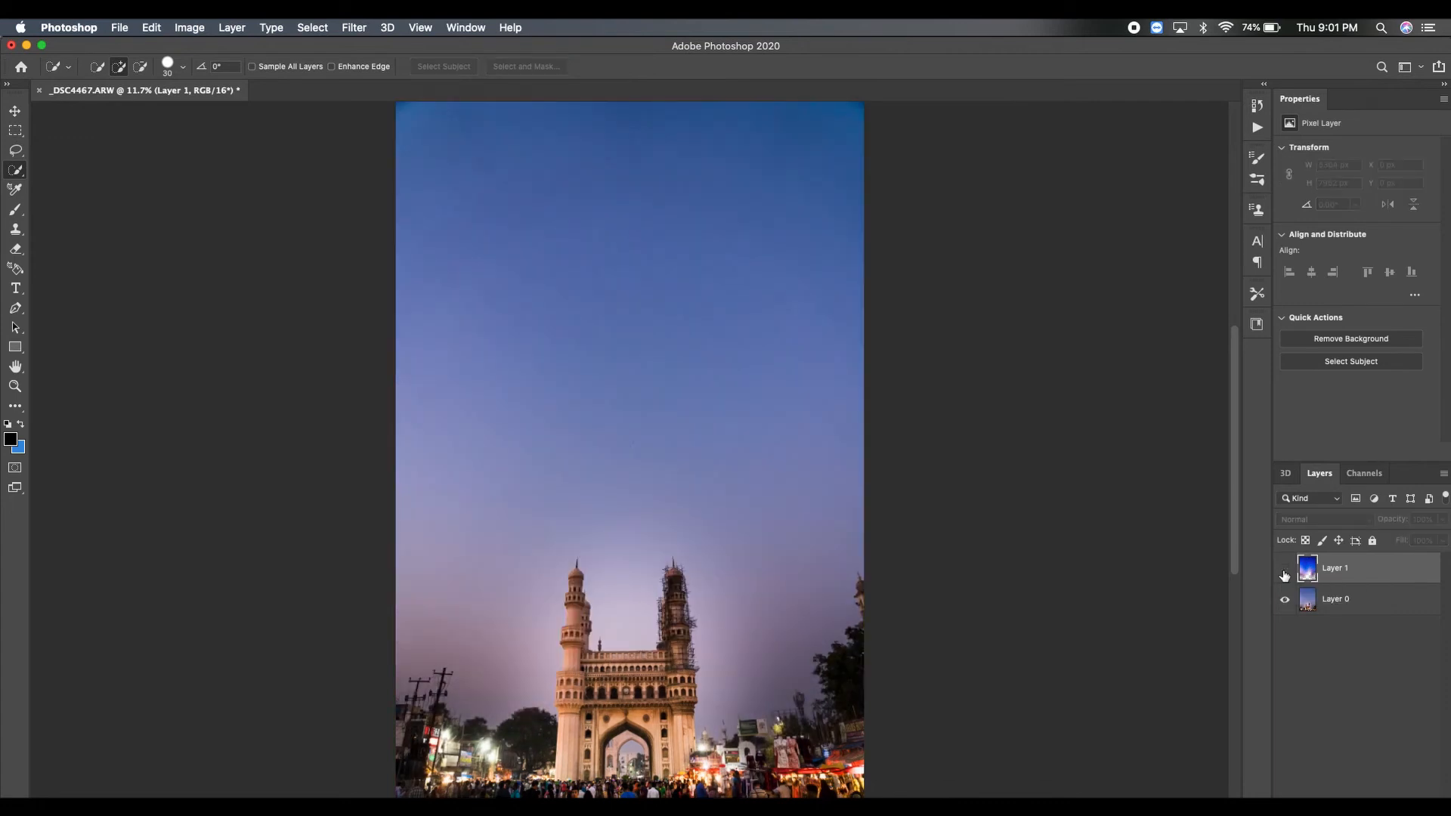
pyautogui.click(1285, 571)
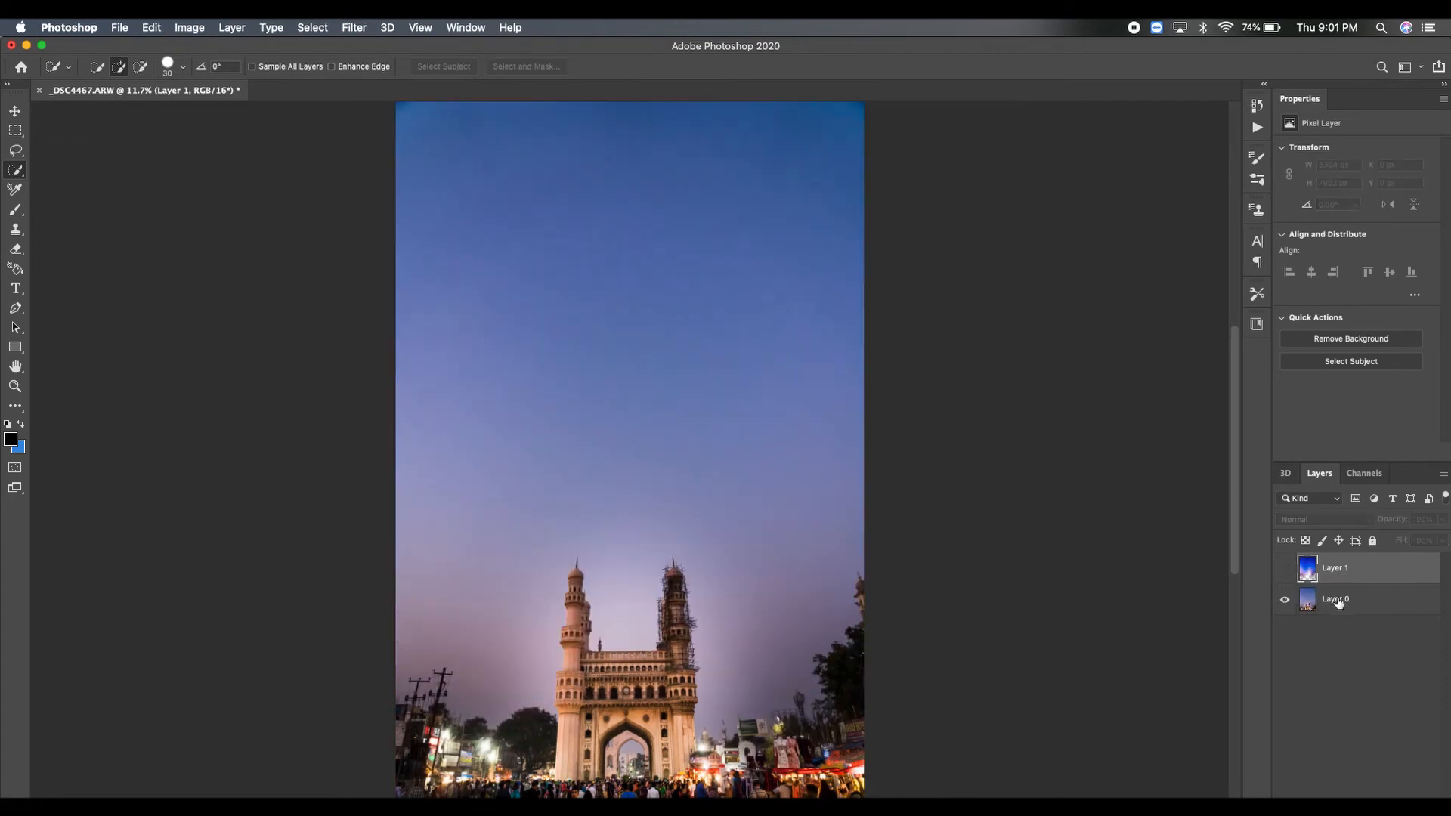
pyautogui.click(1335, 599)
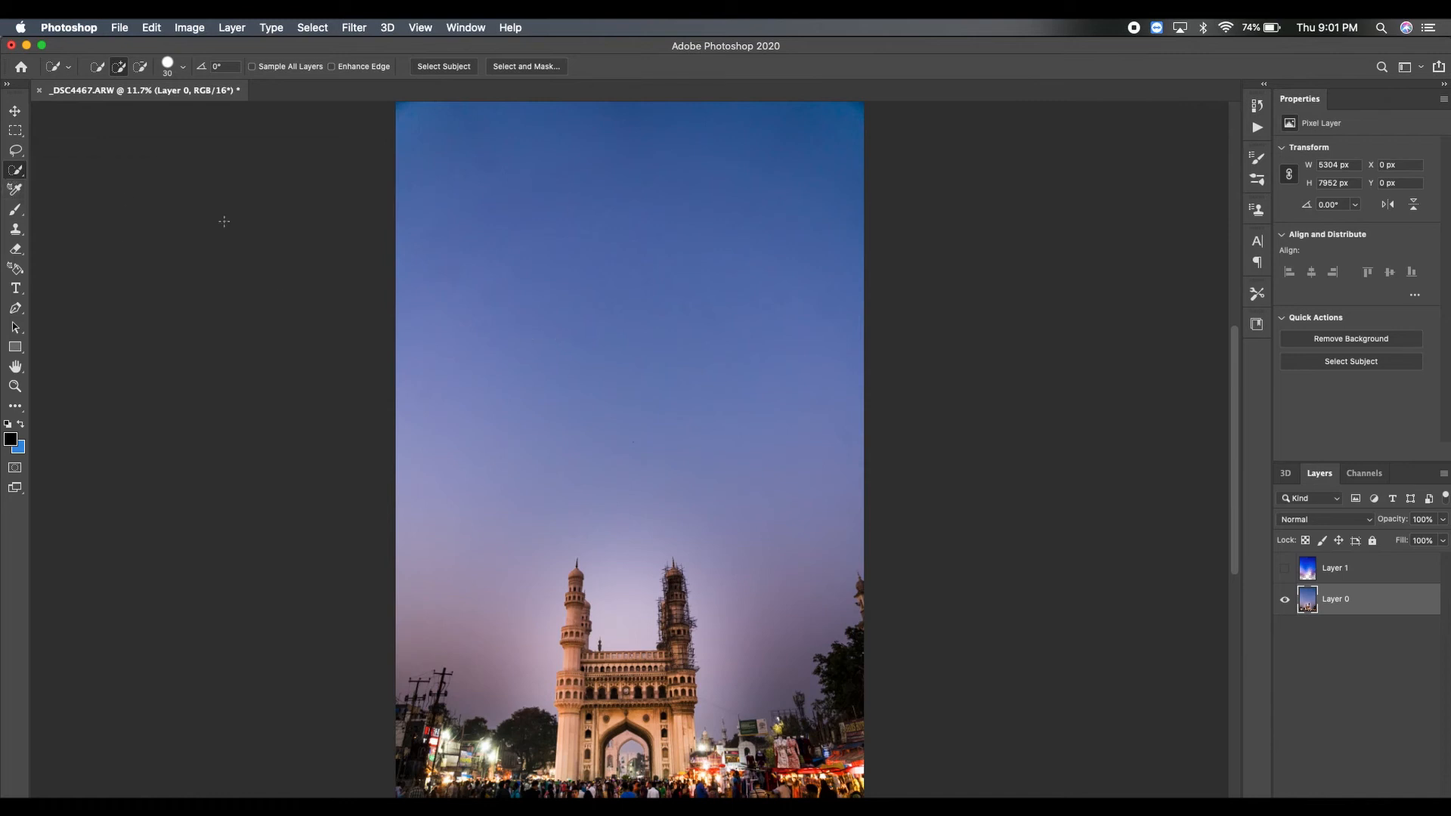
pyautogui.moveTo(396, 101); pyautogui.dragTo(593, 375)
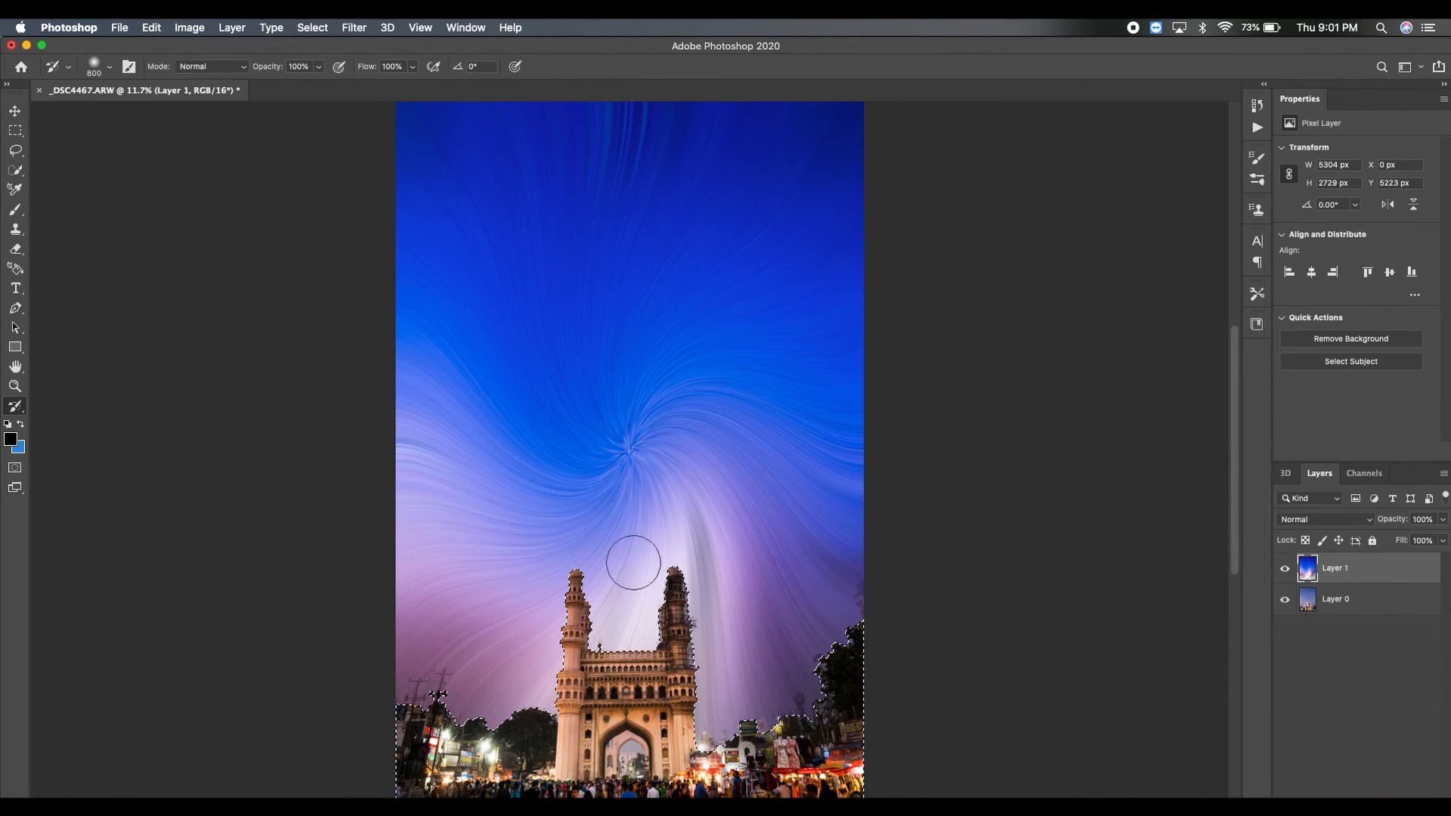
pyautogui.moveTo(632, 632)
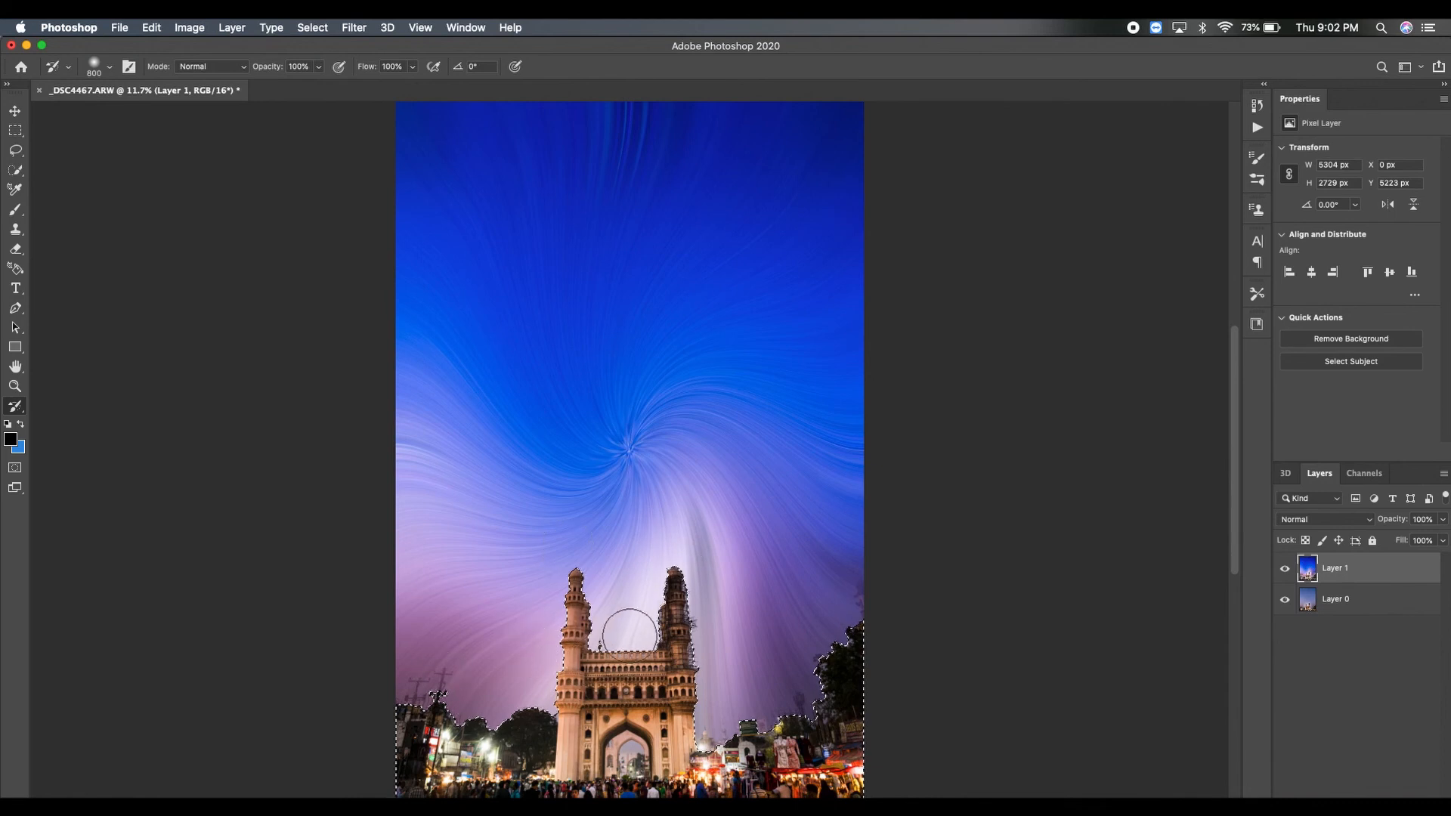